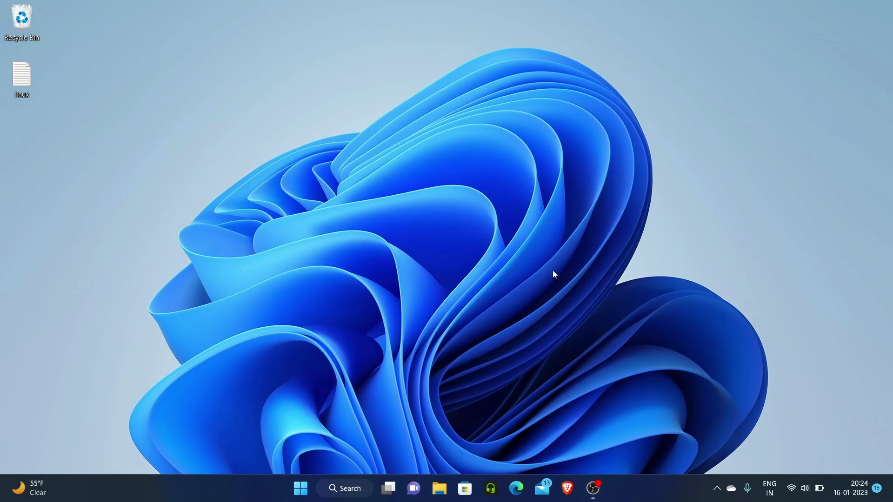
pyautogui.moveTo(555, 275)
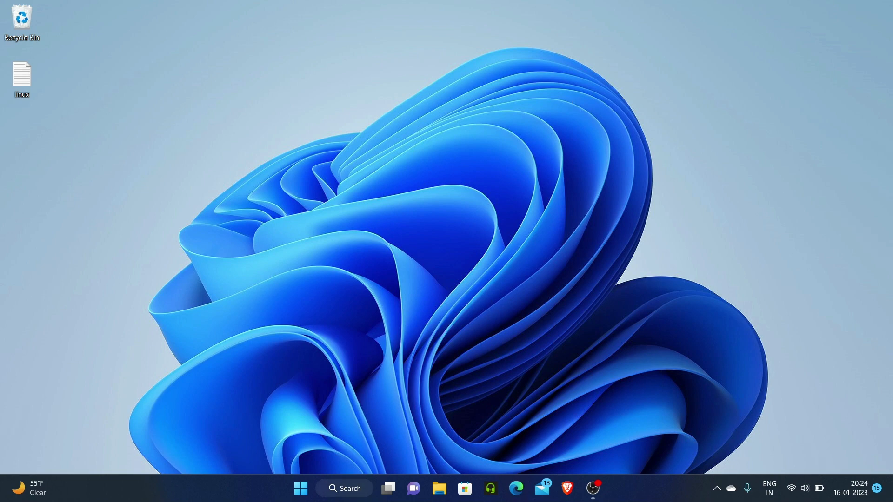
# Step: Launch VMware Workstation 17 Player from Windows search
pyautogui.click(344, 489)
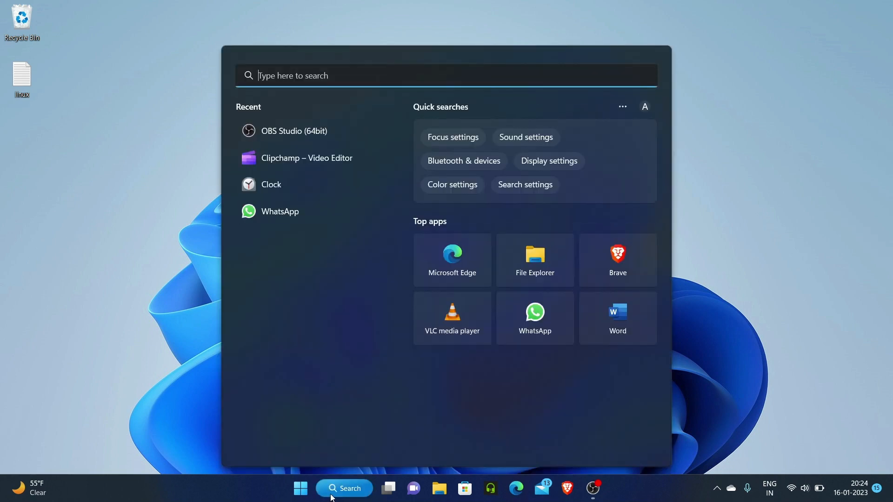
pyautogui.write('vmware Workstation 17 Player')
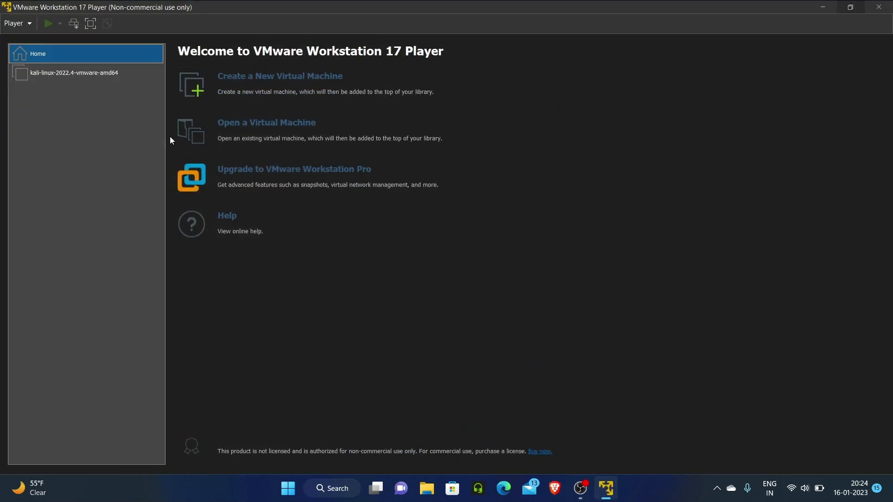
pyautogui.moveTo(136, 131)
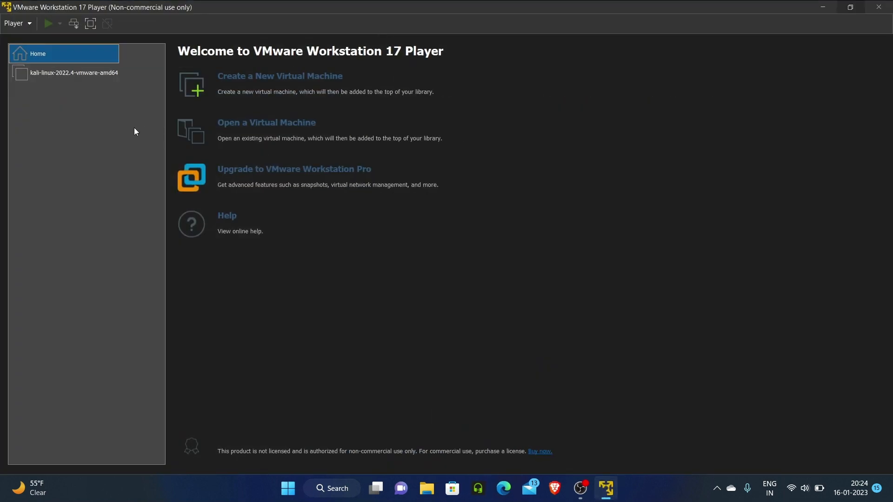
# Step: Power on the kali-linux-2022.4-vmware-amd64 virtual machine and boot to the Kali desktop
pyautogui.click(72, 72)
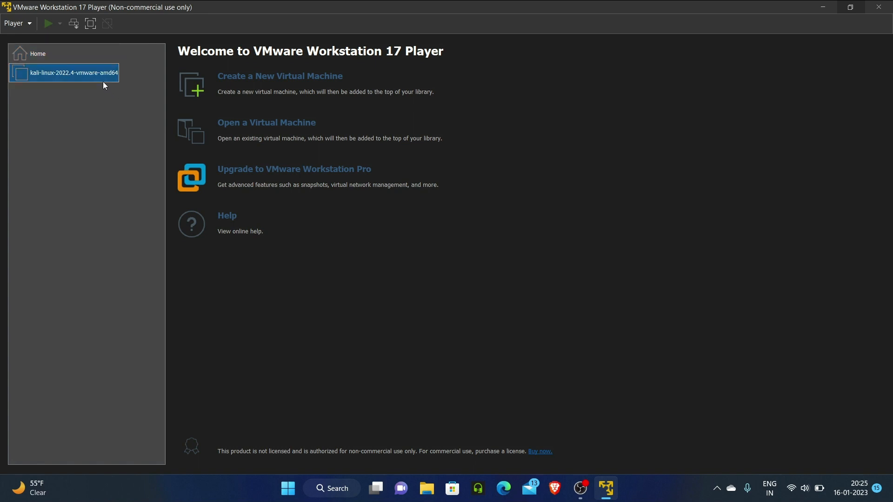
pyautogui.click(72, 73)
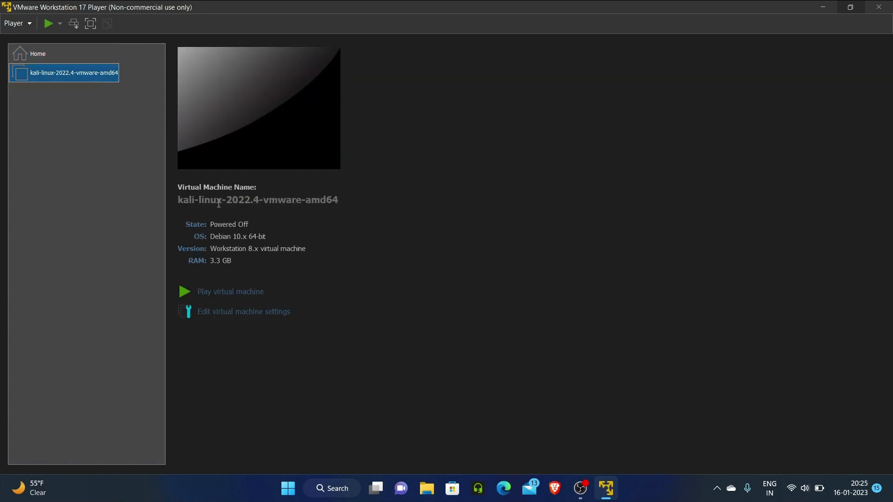
pyautogui.moveTo(214, 291)
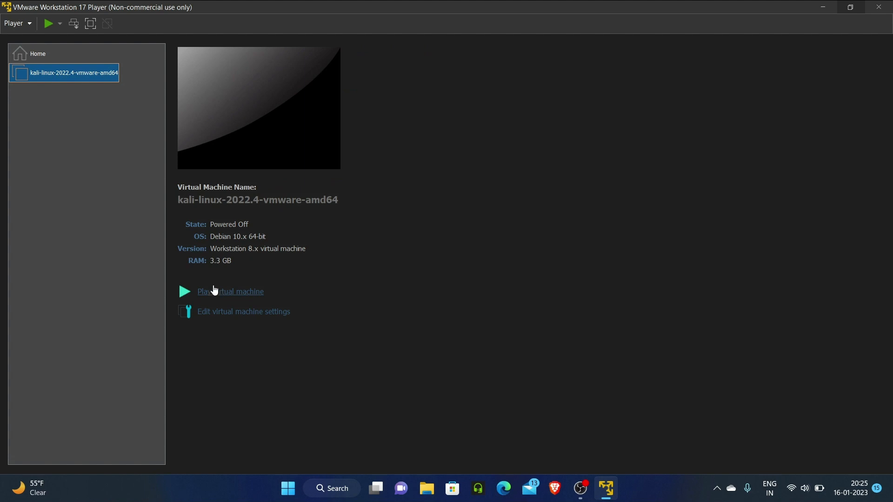
pyautogui.click(230, 291)
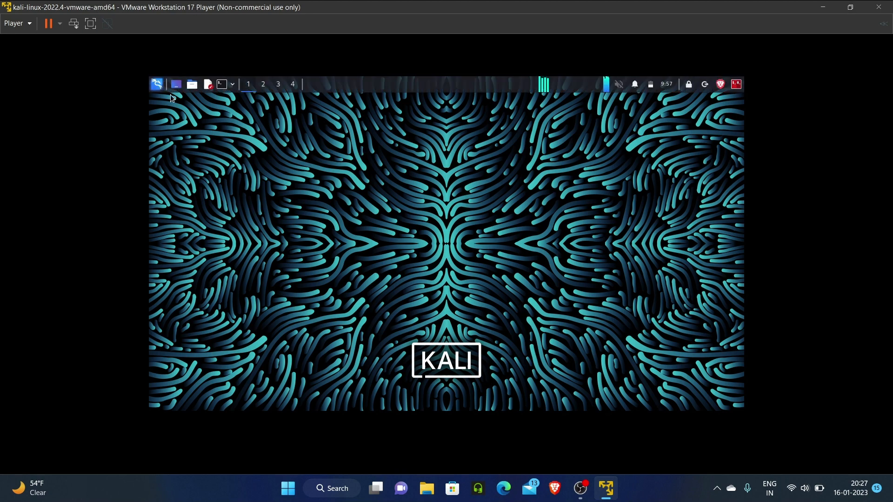
# Step: In a new Kali terminal, run docker and find the command missing
pyautogui.click(91, 23)
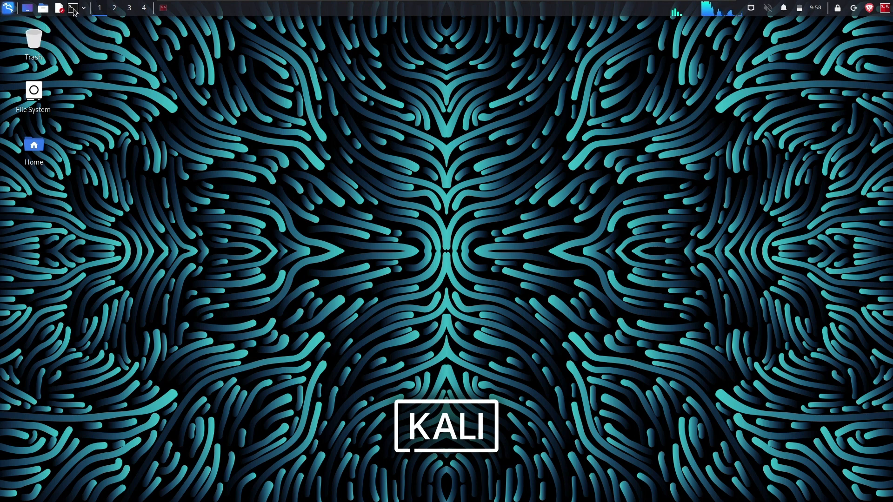
pyautogui.click(71, 8)
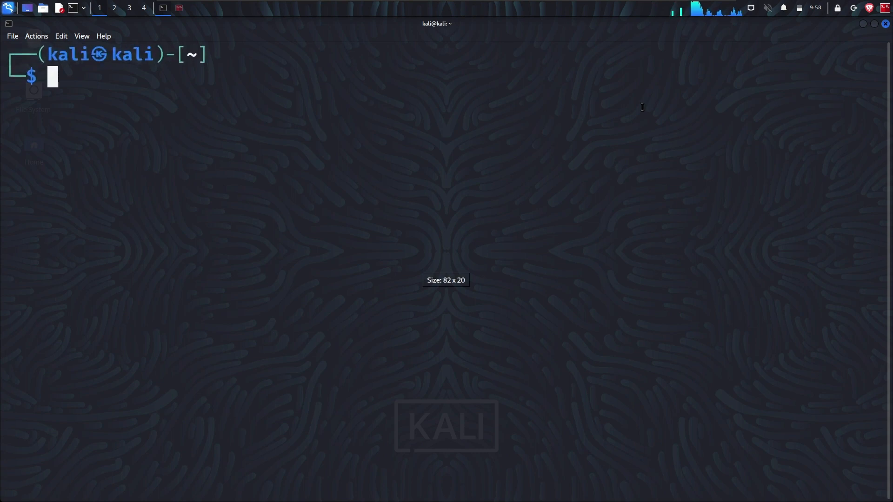
pyautogui.write('do')
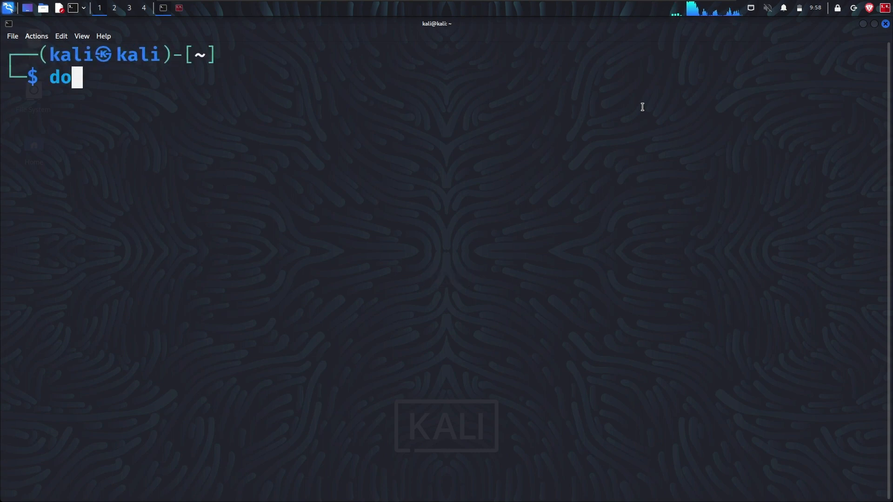
pyautogui.press('Return')
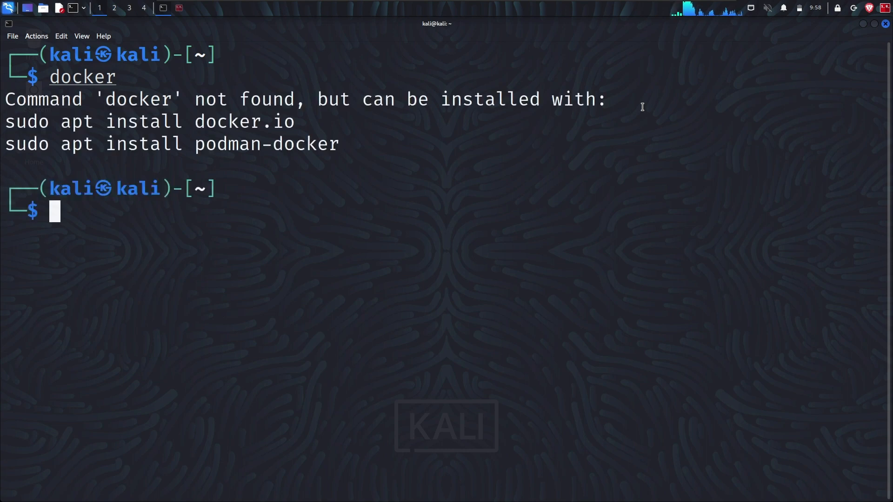
# Step: Run sudo apt install docker.io and enter the sudo password, reaching the continue prompt
pyautogui.write('sudo whoami')
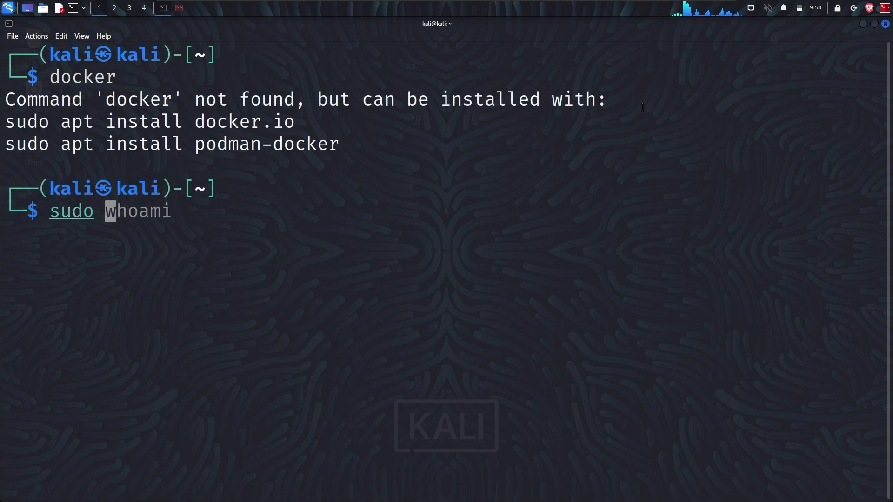
pyautogui.write('apt-get install terminator')
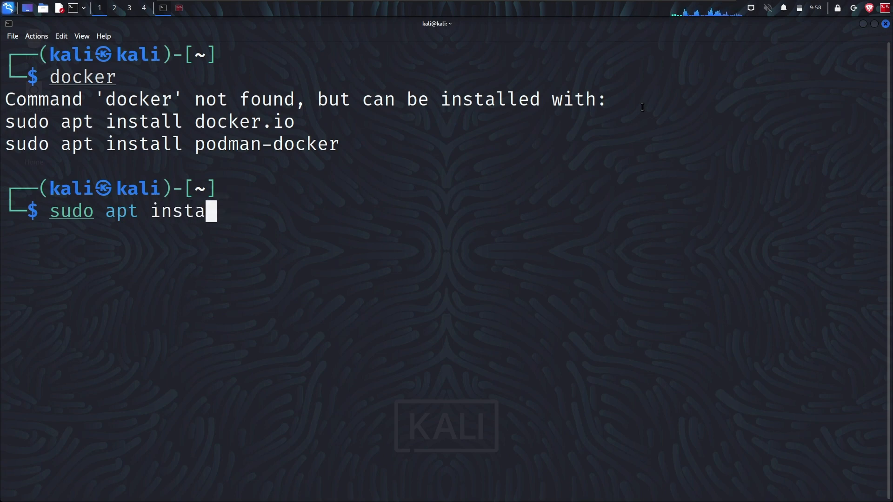
pyautogui.write('ll d')
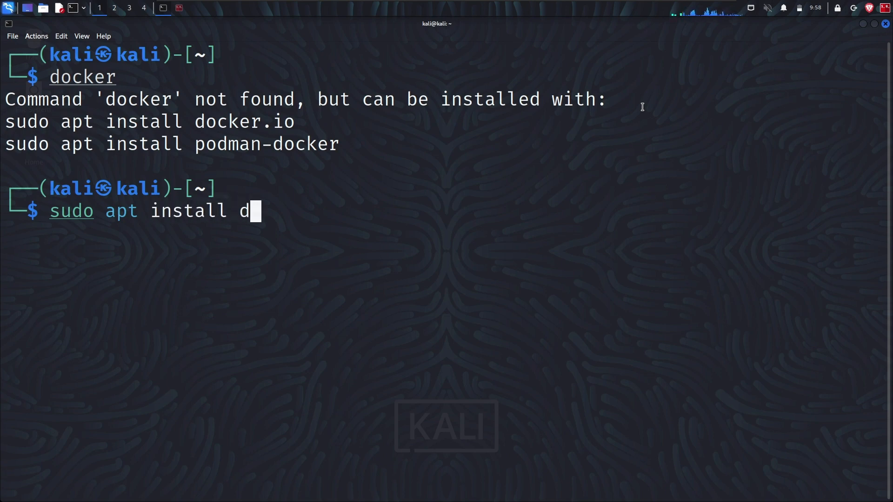
pyautogui.write('ocker.')
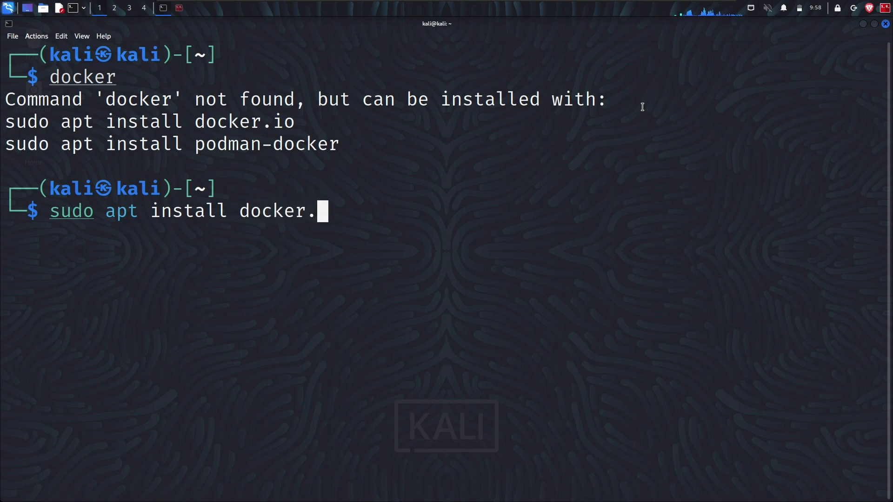
pyautogui.press('Return')
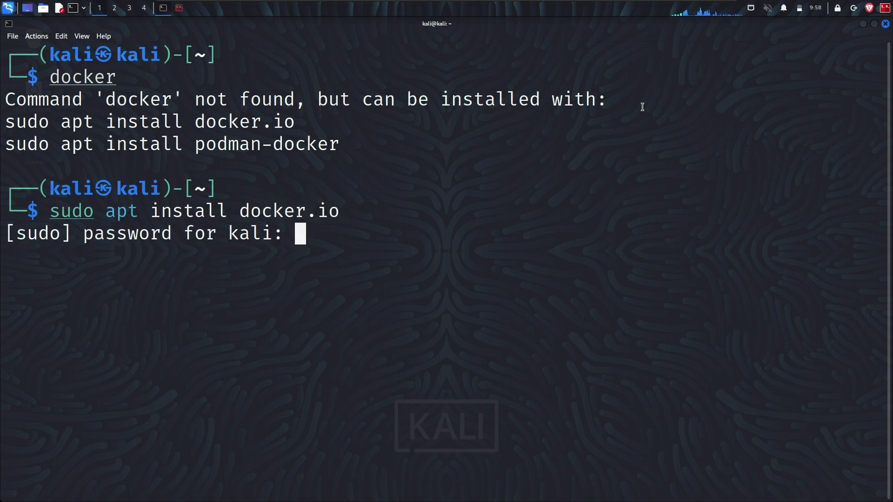
pyautogui.press('Return')
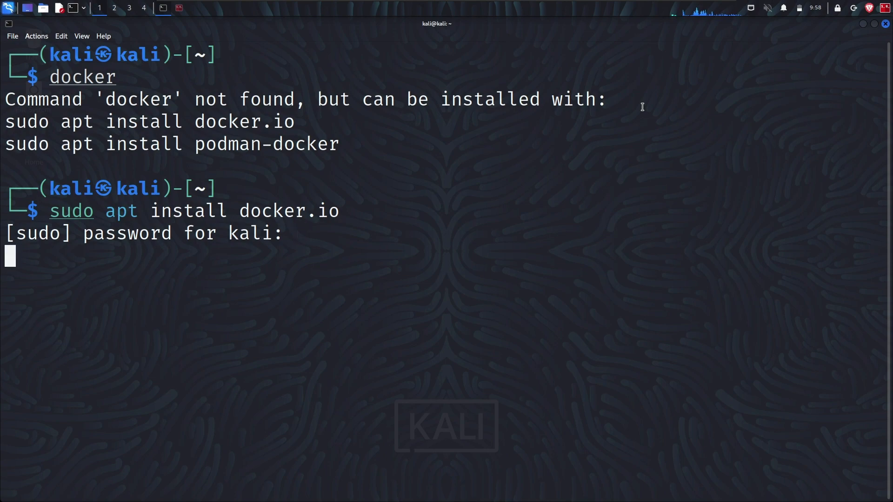
pyautogui.press('Return')
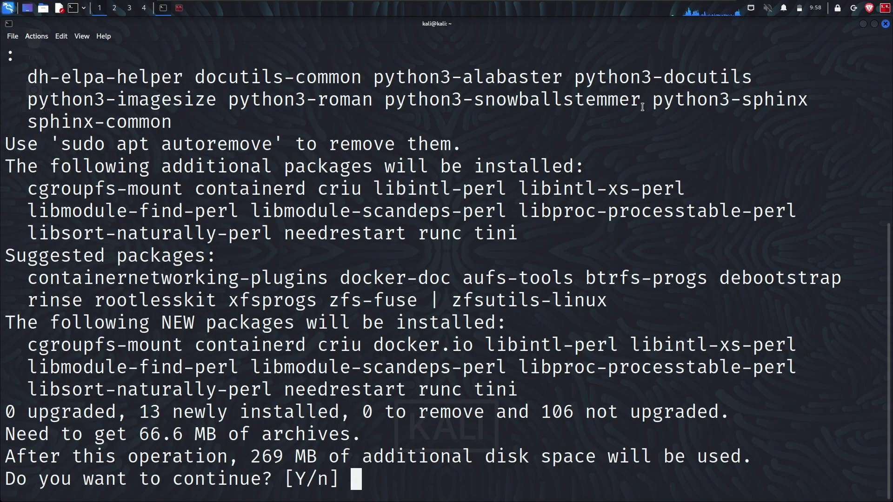
# Step: Answer Y to finish the docker.io install, then install podman-docker and confirm with Y
pyautogui.write('Y')
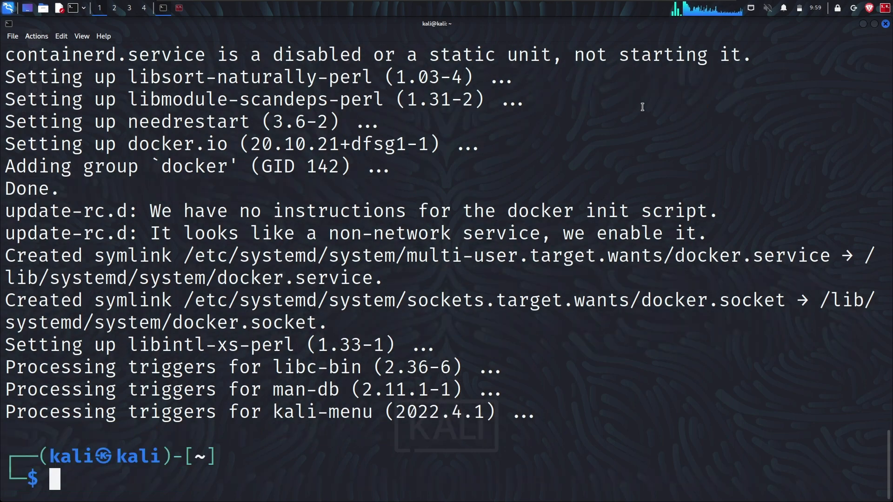
pyautogui.write('sudo apt install docker.io')
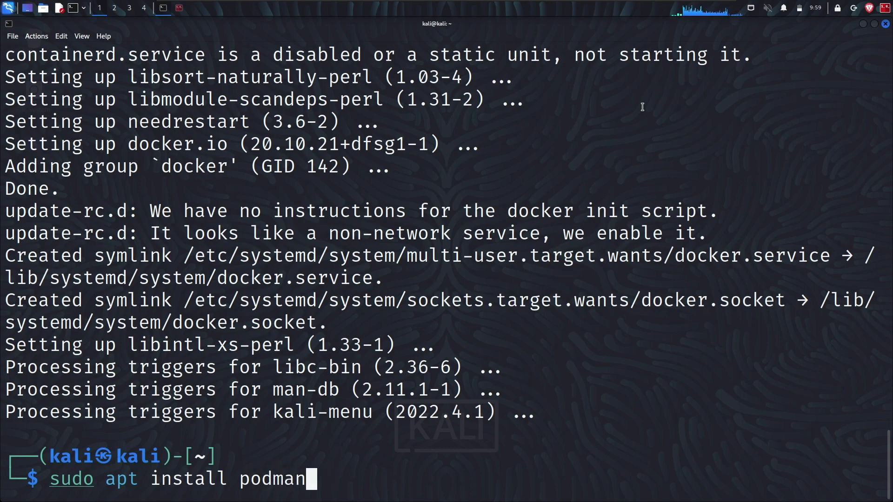
pyautogui.press('Return')
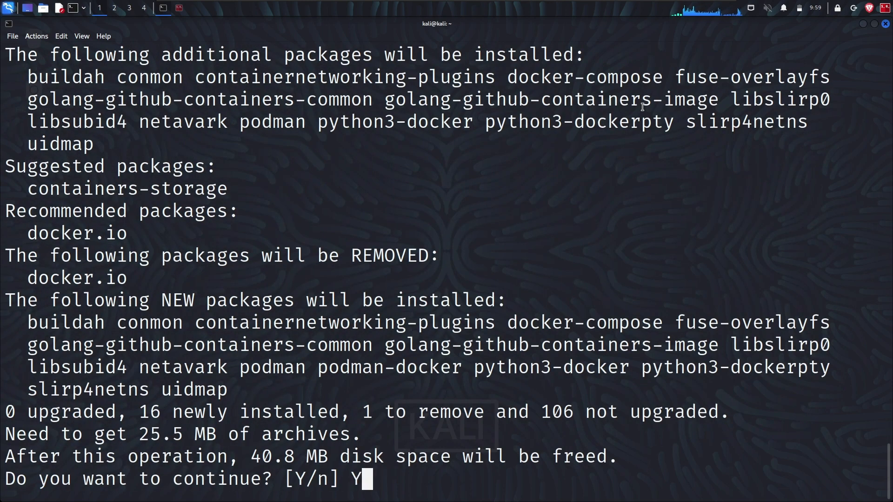
pyautogui.press('Return')
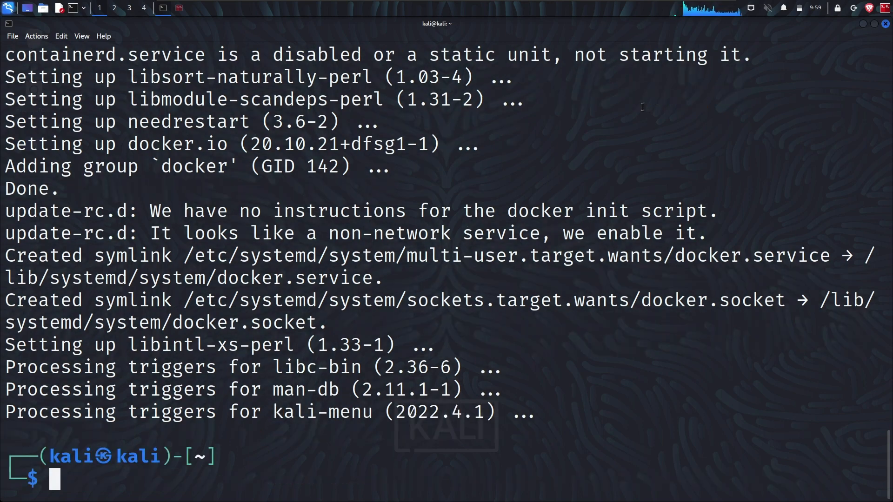
pyautogui.write('sudo apt install pod')
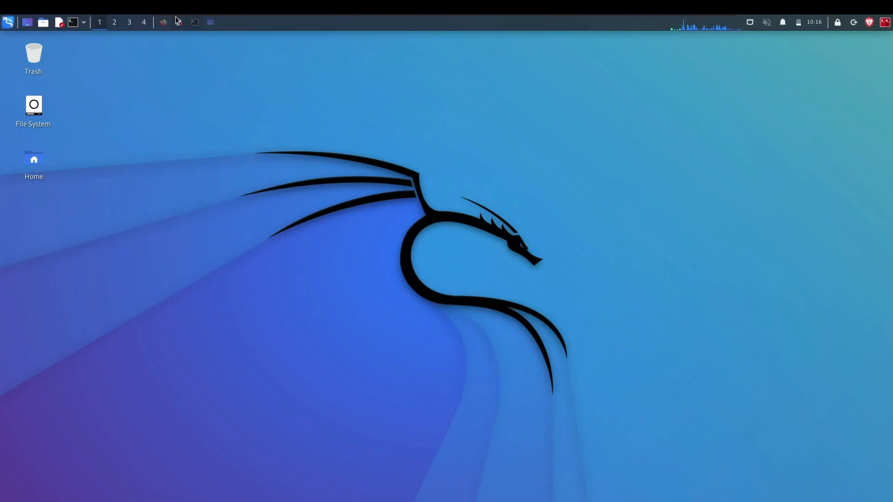
pyautogui.moveTo(196, 25)
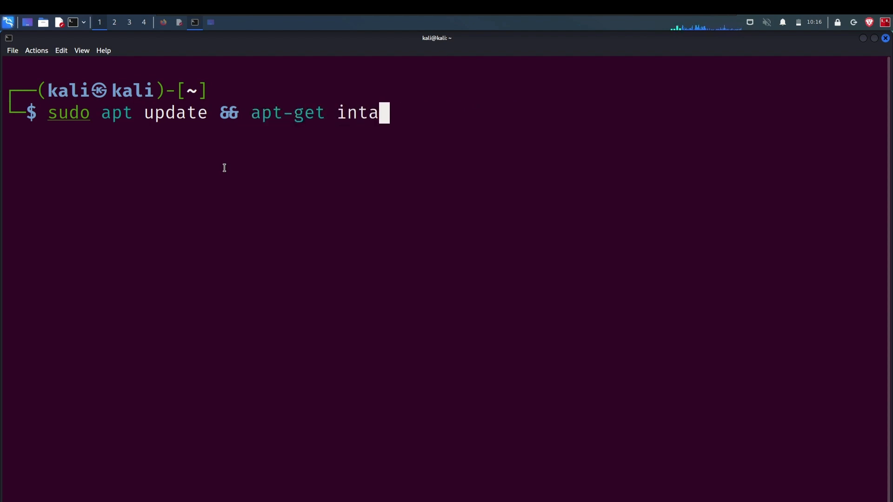
# Step: Run sudo apt update && apt-get install kali-linux-headless, which fails on a dpkg lock error
pyautogui.write('stall kali-headless')
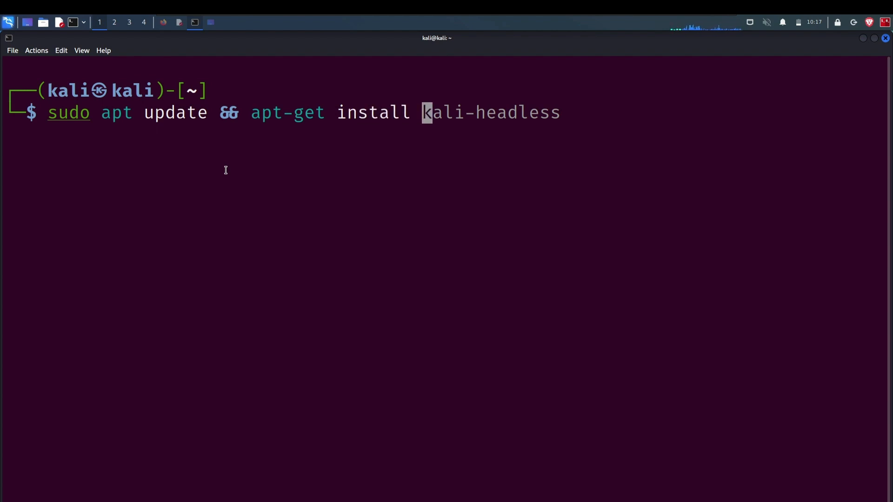
pyautogui.write('kali-lin')
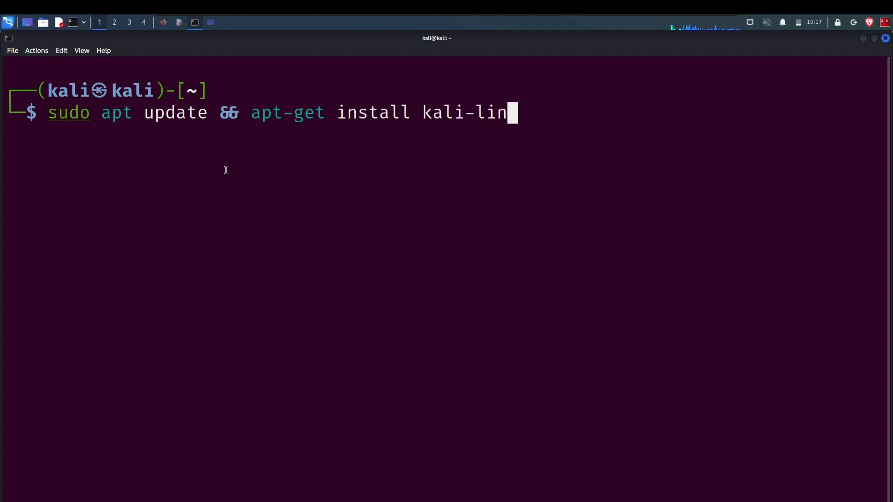
pyautogui.write('ux-headless')
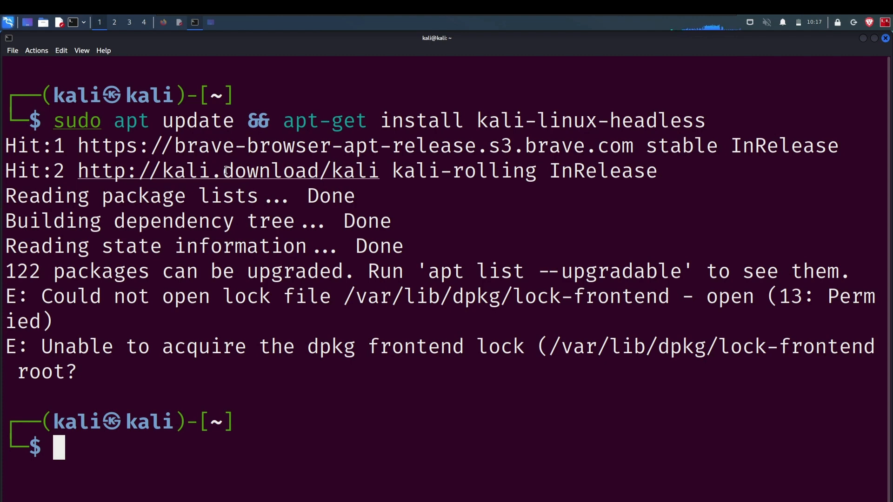
# Step: Recall the command, clear the screen, and insert sudo before apt-get
pyautogui.write('clear')
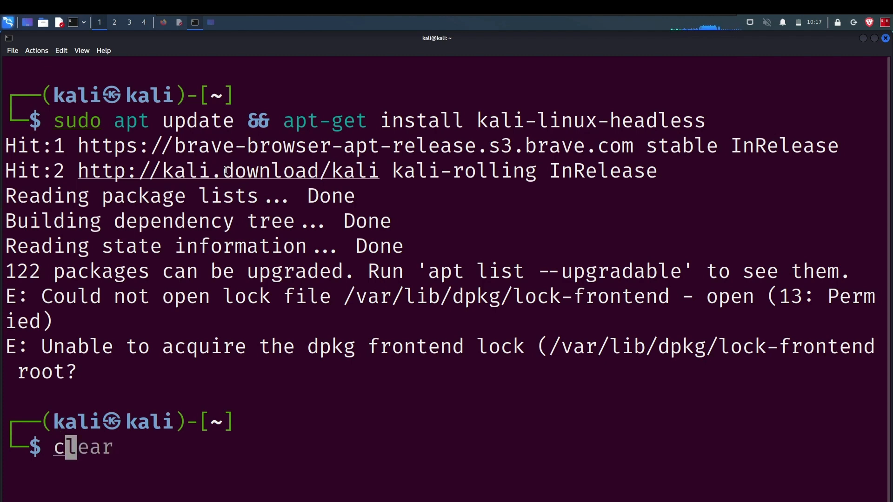
pyautogui.press('Up')
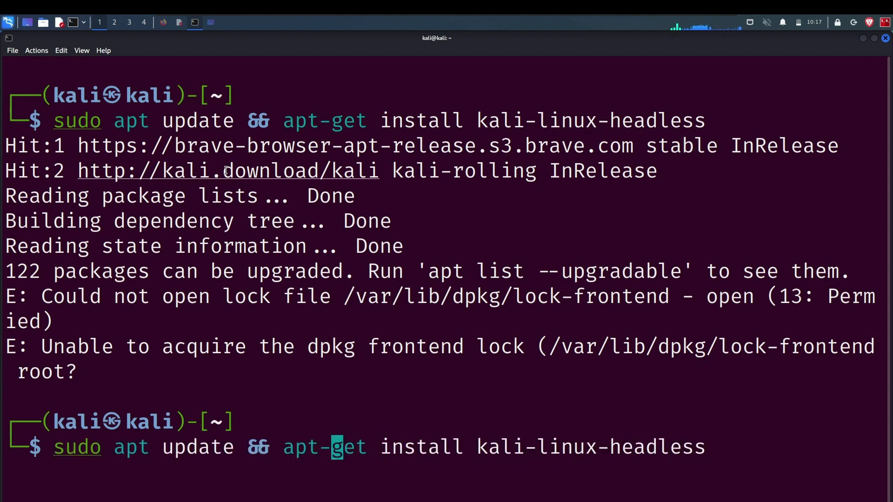
pyautogui.press('Left')
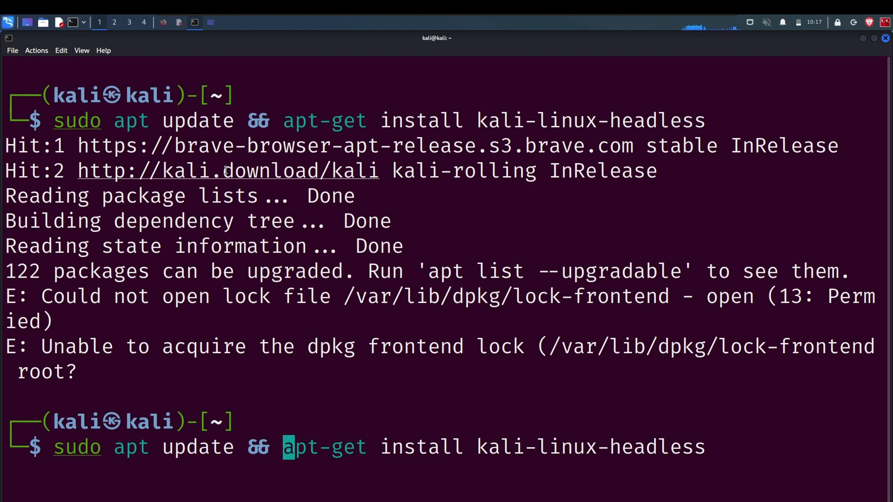
pyautogui.press('ctrl+l')
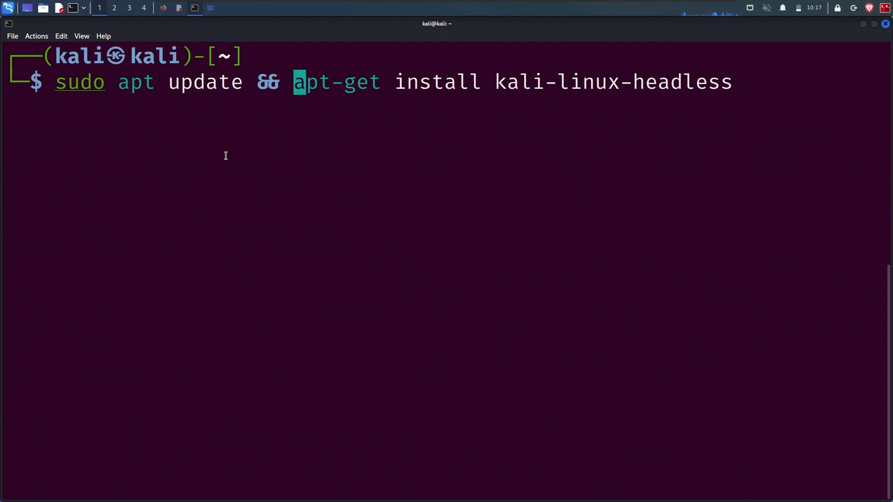
pyautogui.write('sudo')
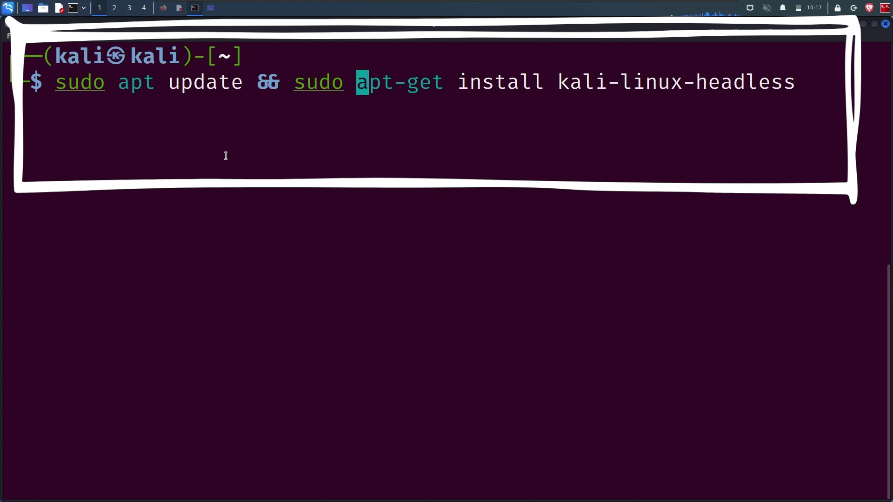
# Step: Run the sudo-corrected kali-linux-headless install and let the packages unpack and set up
pyautogui.press('Return')
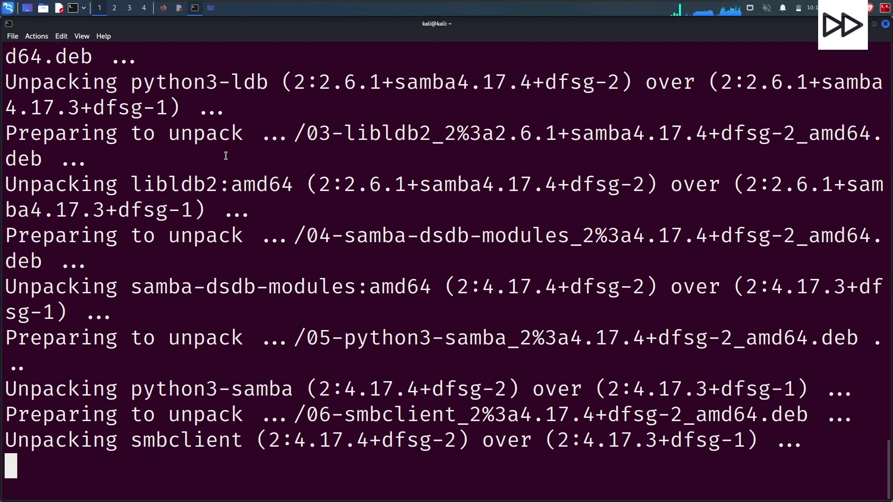
pyautogui.scroll(-3)
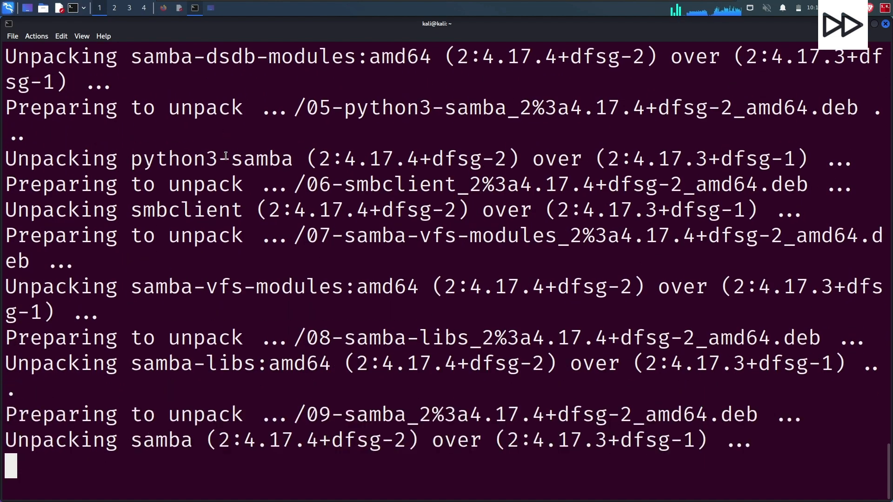
pyautogui.scroll(-3)
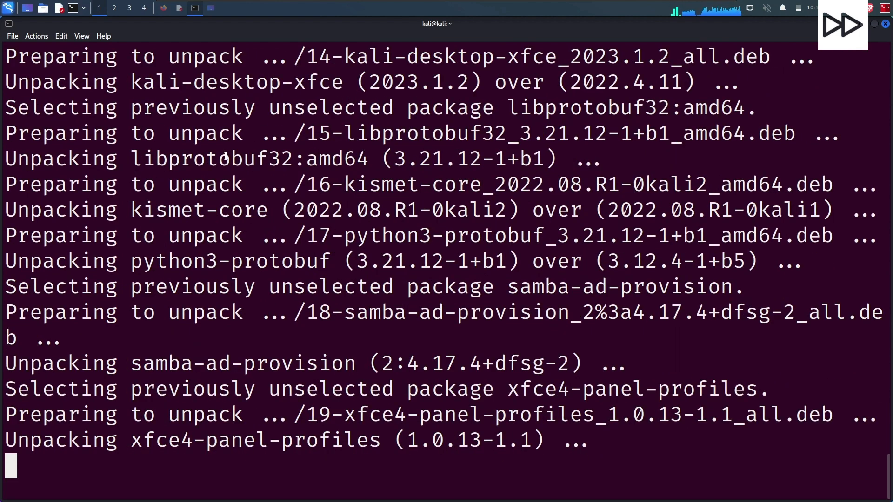
pyautogui.scroll(-3)
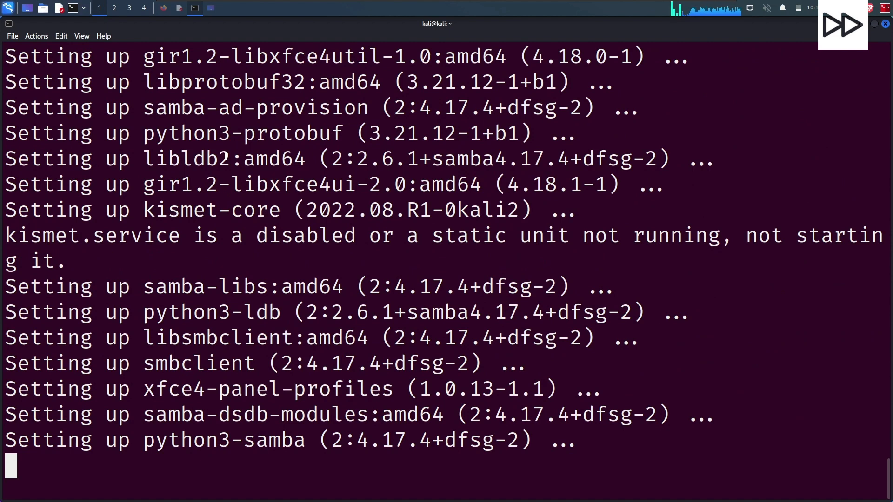
pyautogui.scroll(-3)
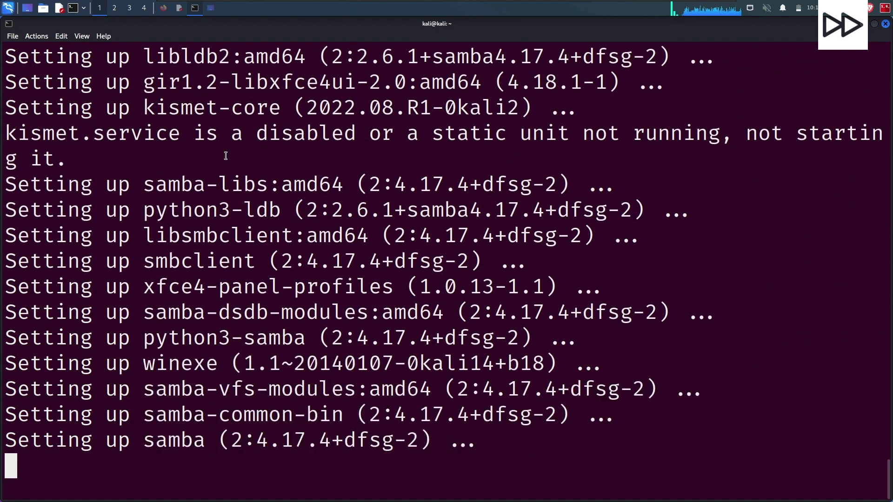
pyautogui.scroll(-3)
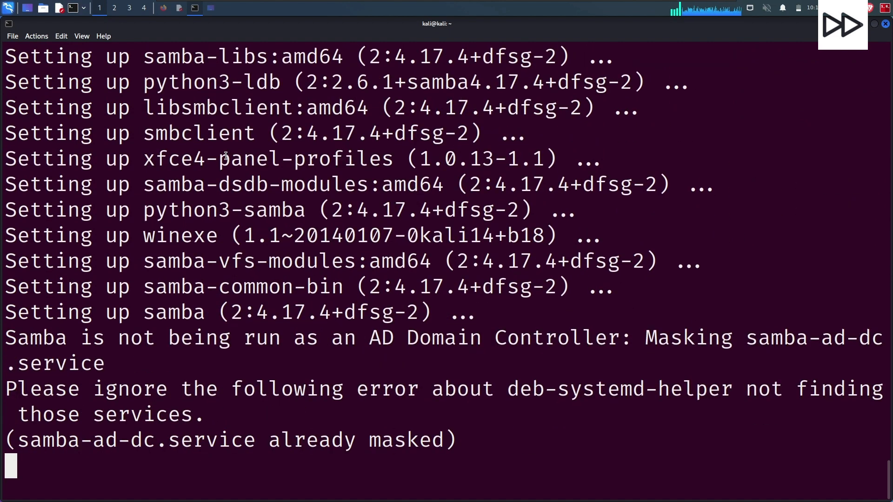
pyautogui.scroll(-3)
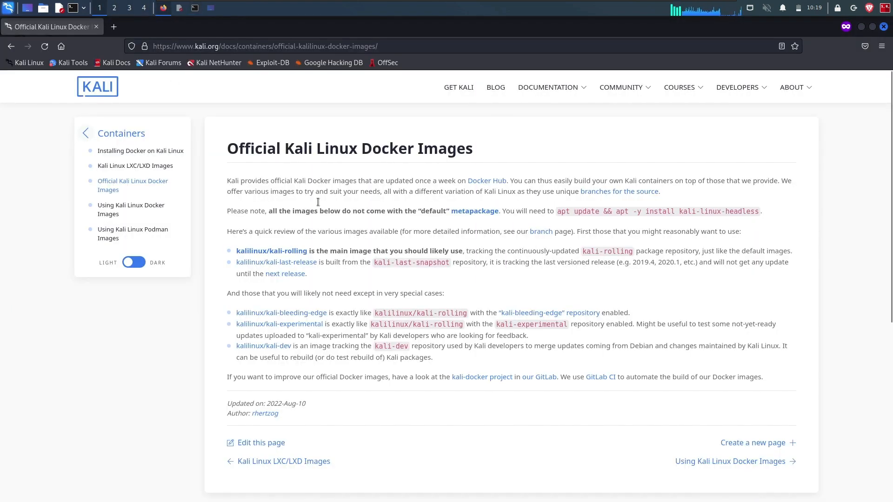
pyautogui.moveTo(365, 233)
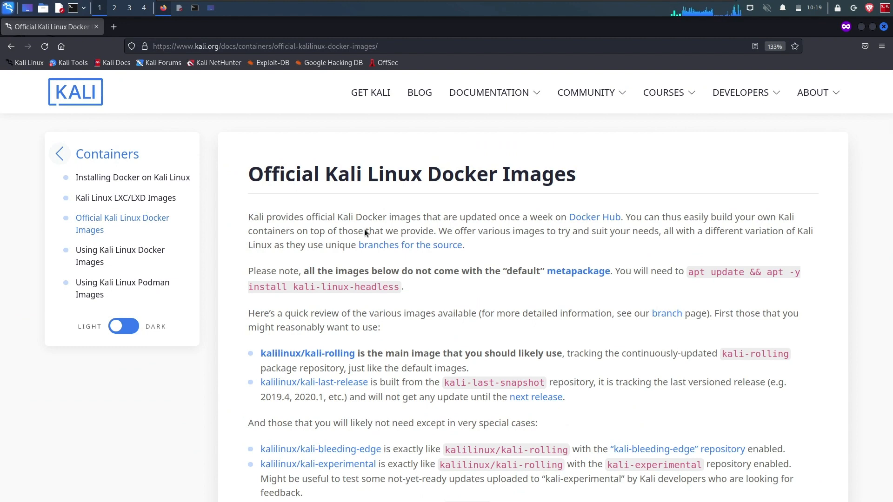
# Step: From the Official Kali Docker Images page, go to the 'Using Kali Linux Docker Images' guide
pyautogui.scroll(-3)
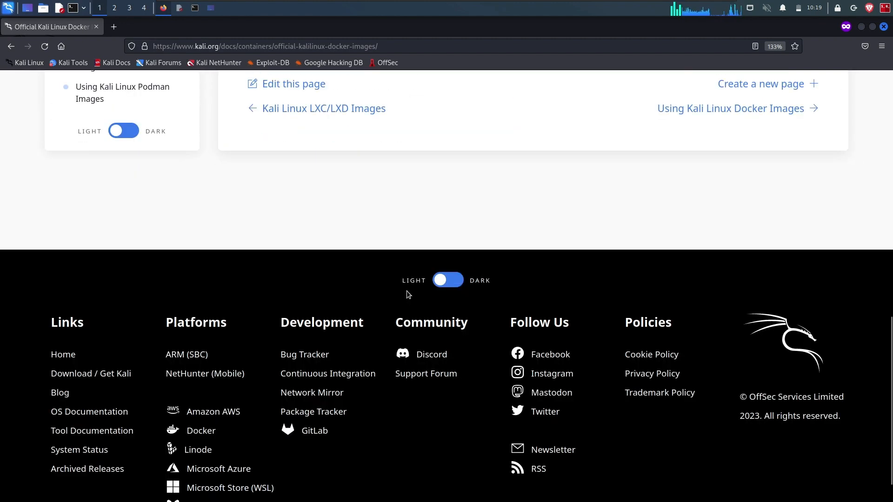
pyautogui.scroll(3)
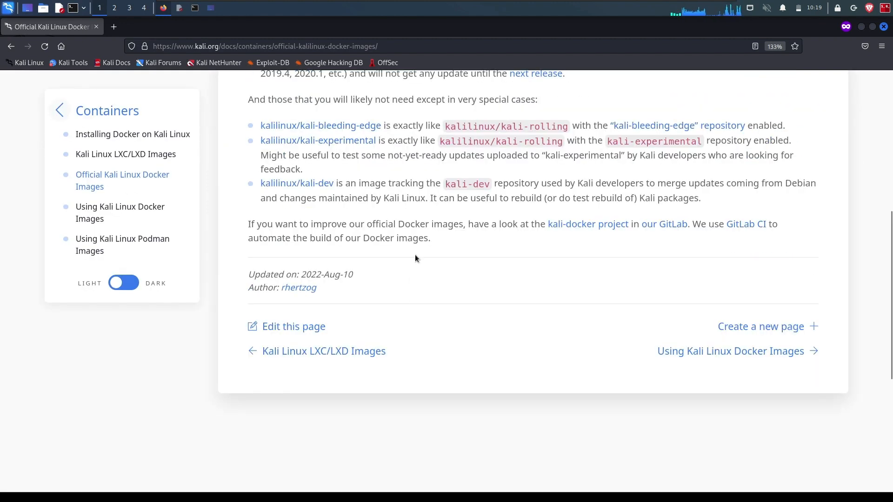
pyautogui.scroll(3)
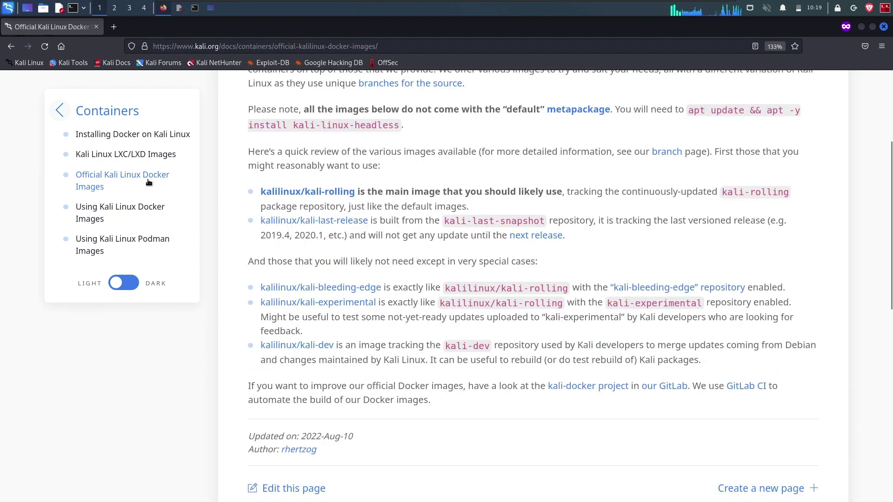
pyautogui.click(120, 212)
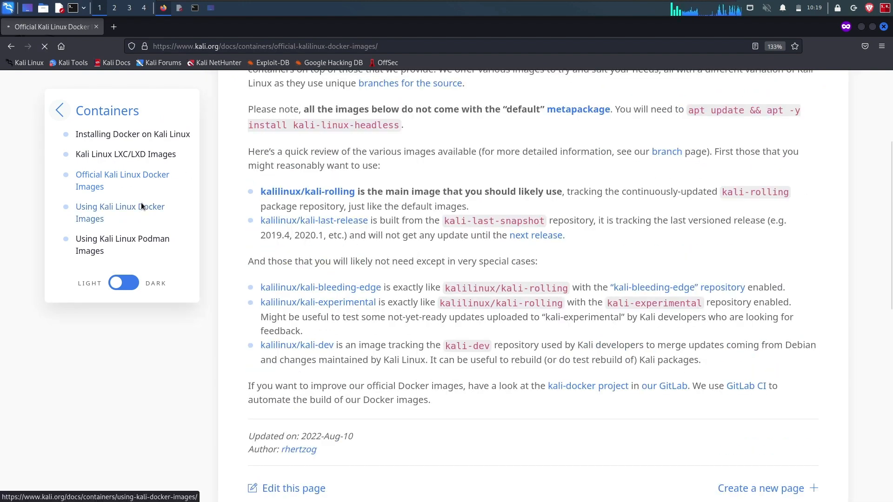
pyautogui.click(120, 212)
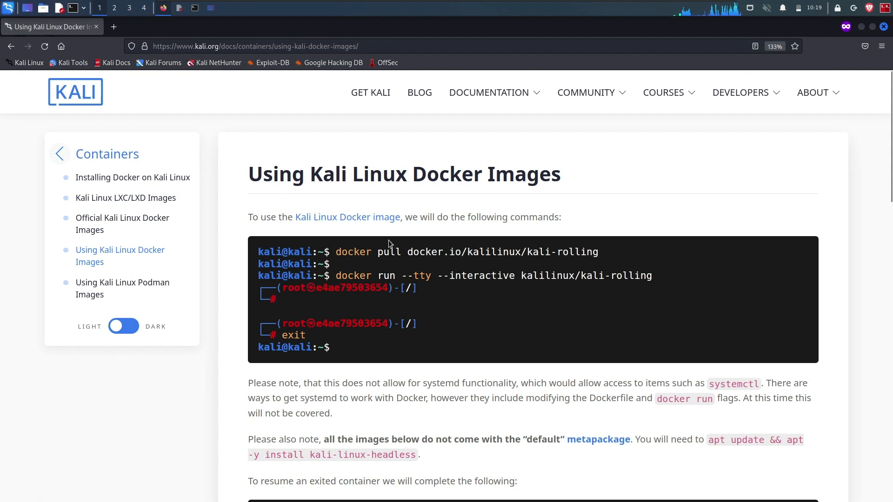
pyautogui.moveTo(628, 264)
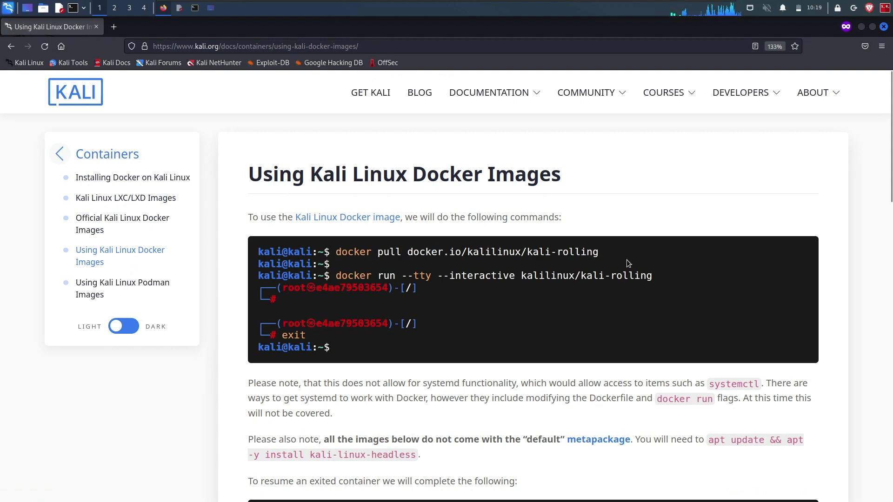
pyautogui.moveTo(620, 263)
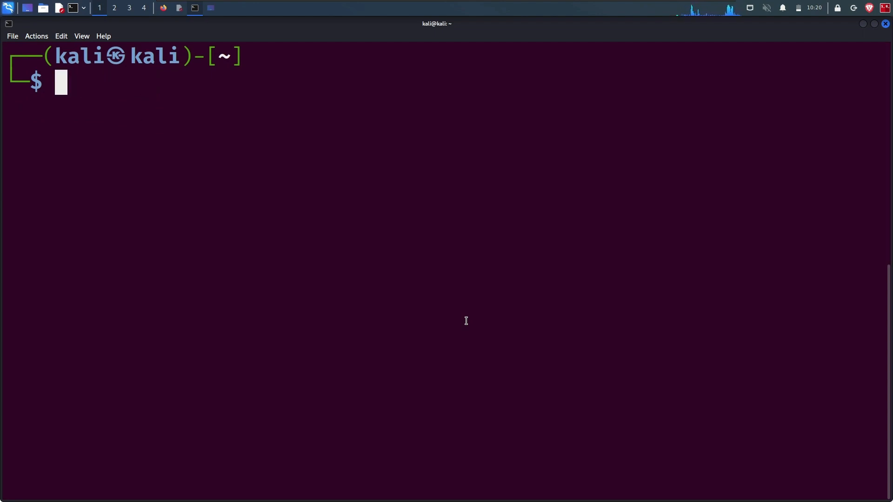
# Step: Run docker pull docker.io/kalilinux/kali-rolling until the image is stored, then check docker ps
pyautogui.write('docker')
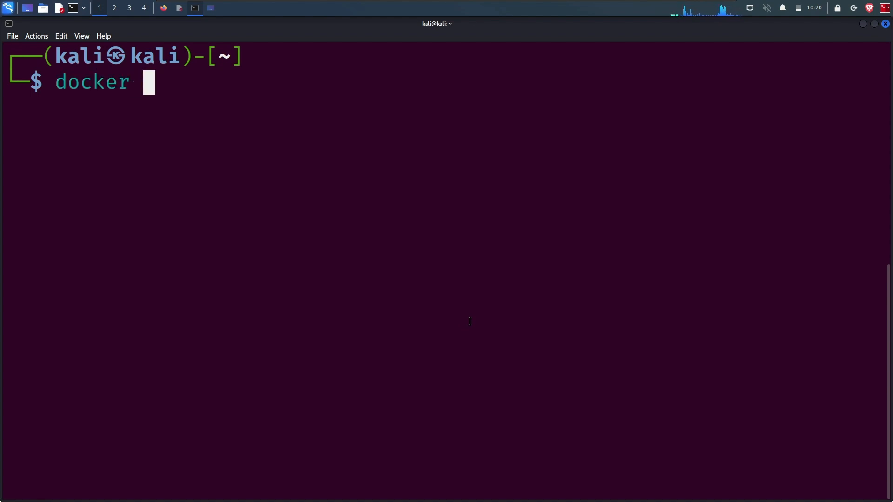
pyautogui.write('pull')
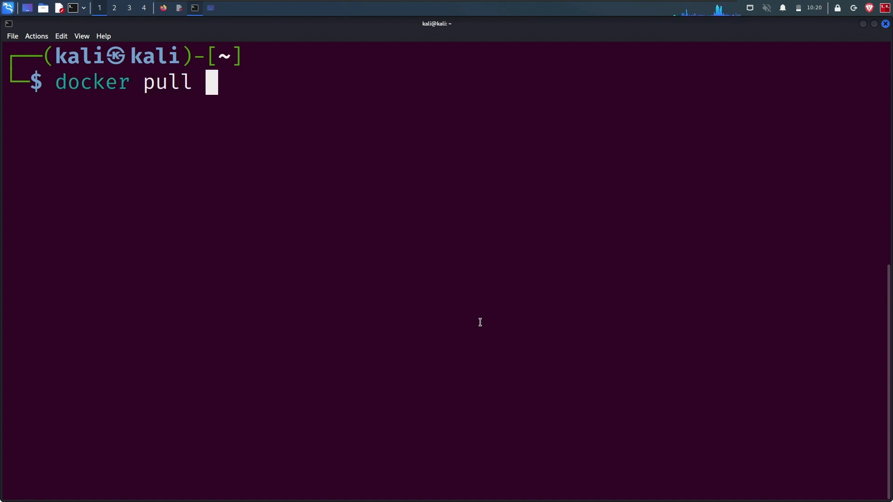
pyautogui.write('docker')
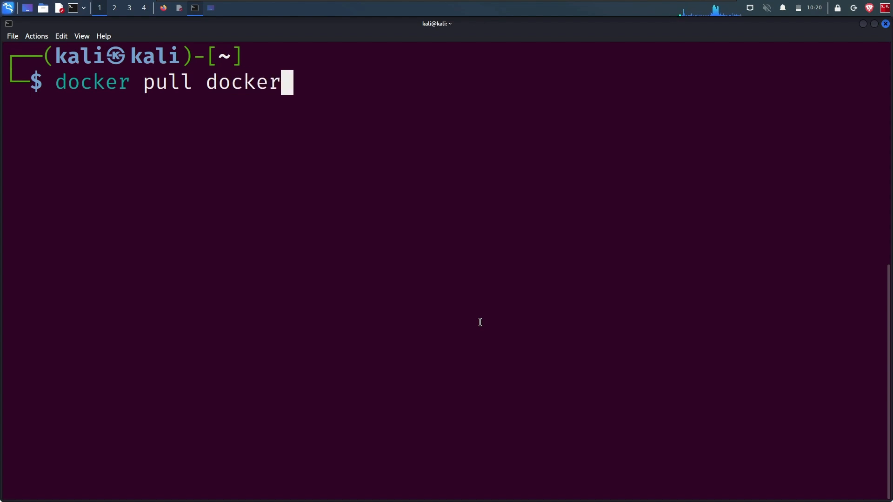
pyautogui.write('.io/')
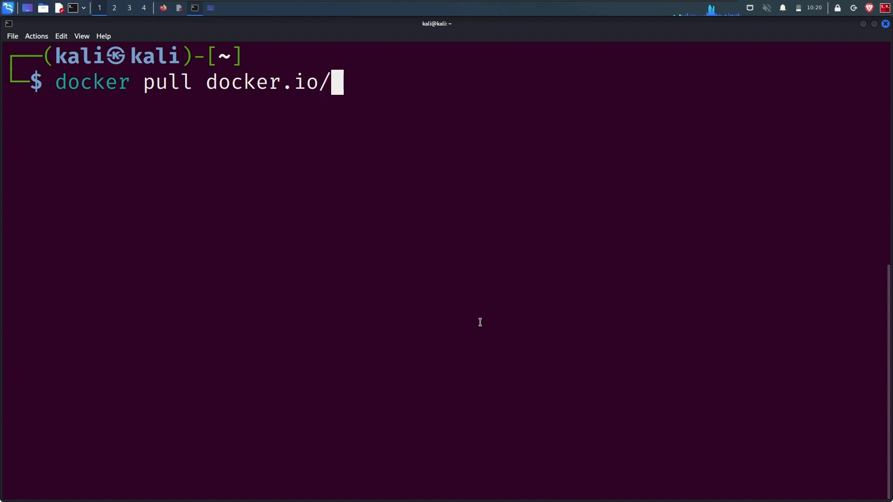
pyautogui.write('kalil')
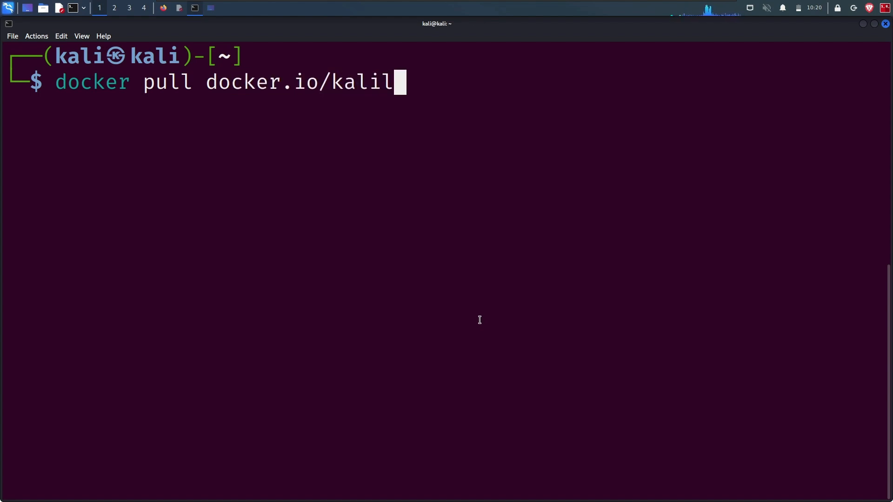
pyautogui.write('inux')
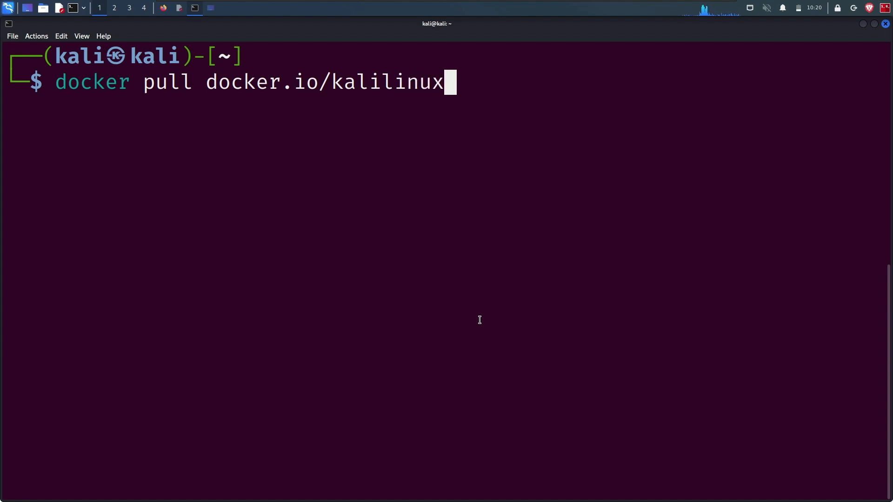
pyautogui.write('/kali')
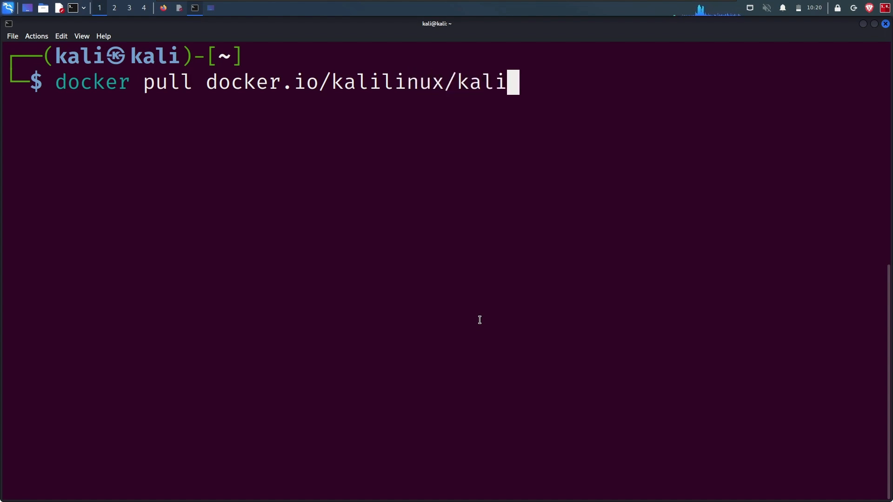
pyautogui.write('-roll')
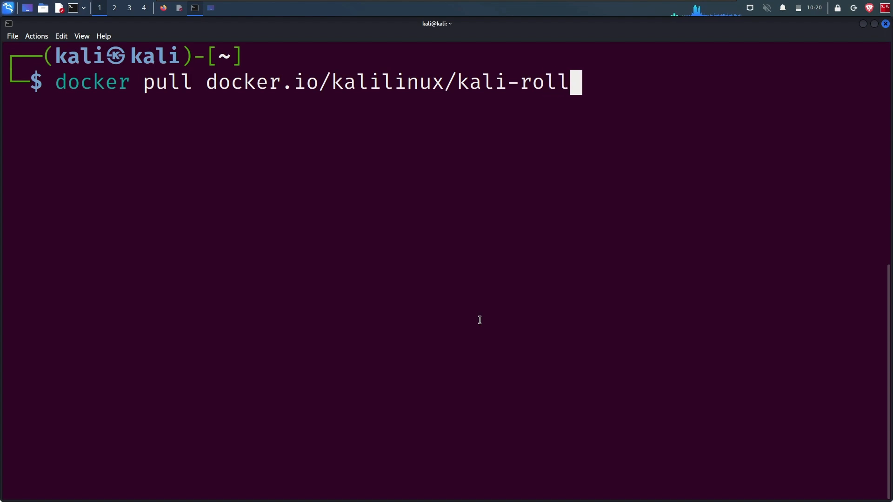
pyautogui.press('Return')
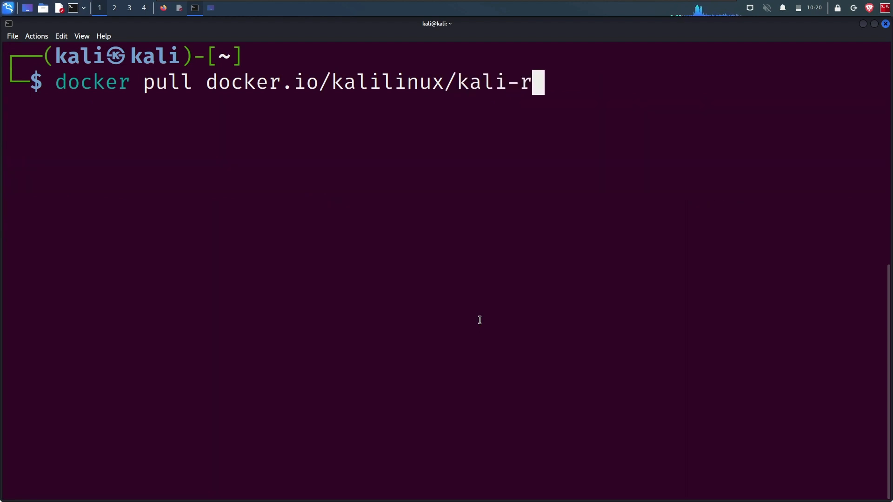
pyautogui.press('Return')
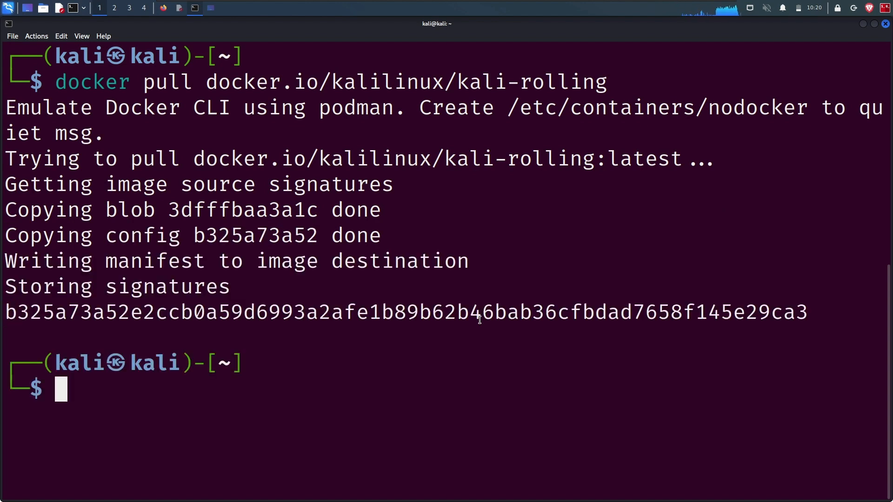
pyautogui.press('Up')
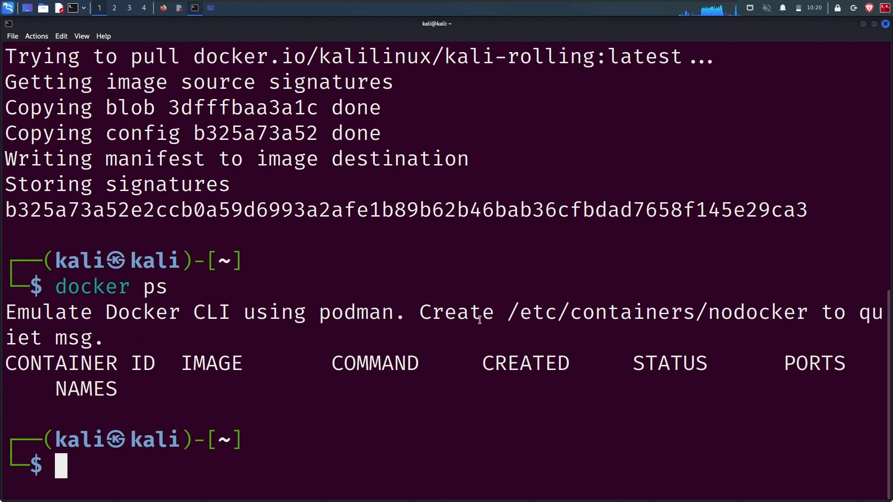
# Step: Confirm docker ps shows no running containers and begin typing docker container list --all
pyautogui.write('doclker')
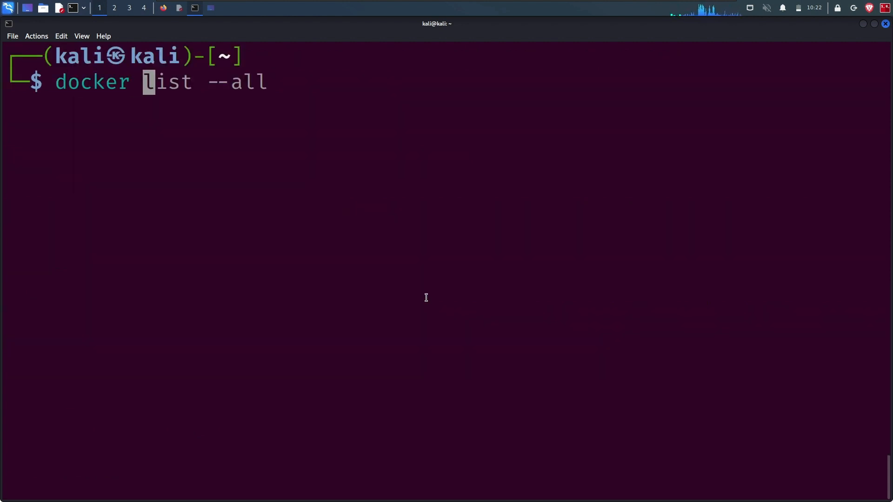
pyautogui.write('container')
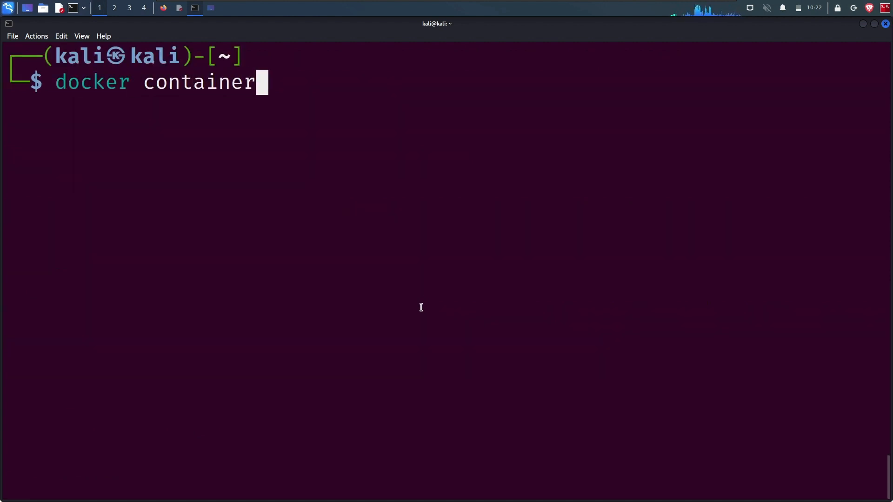
pyautogui.write('list -')
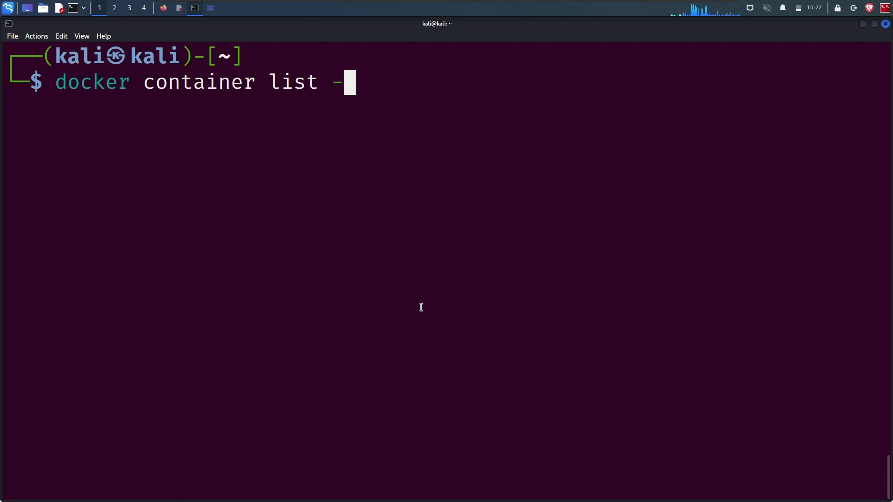
pyautogui.press('Return')
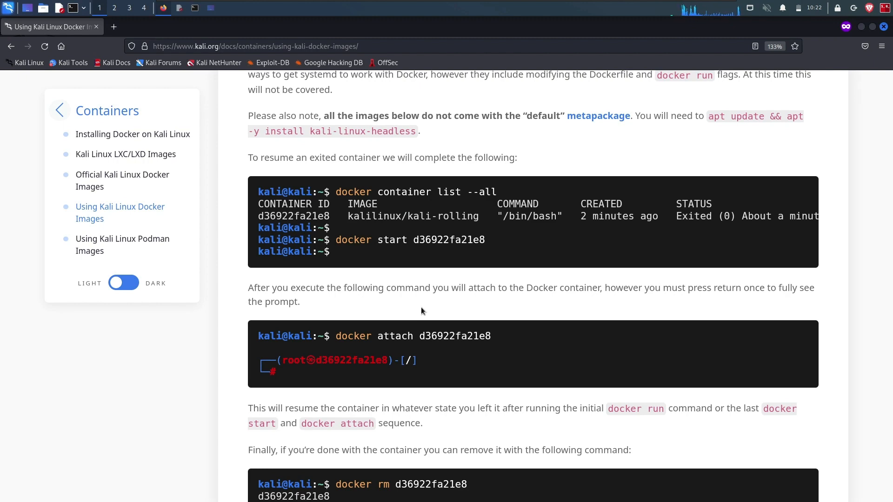
# Step: Scroll the Using Kali Linux Docker Images page between the resume section and the pull/run commands
pyautogui.scroll(3)
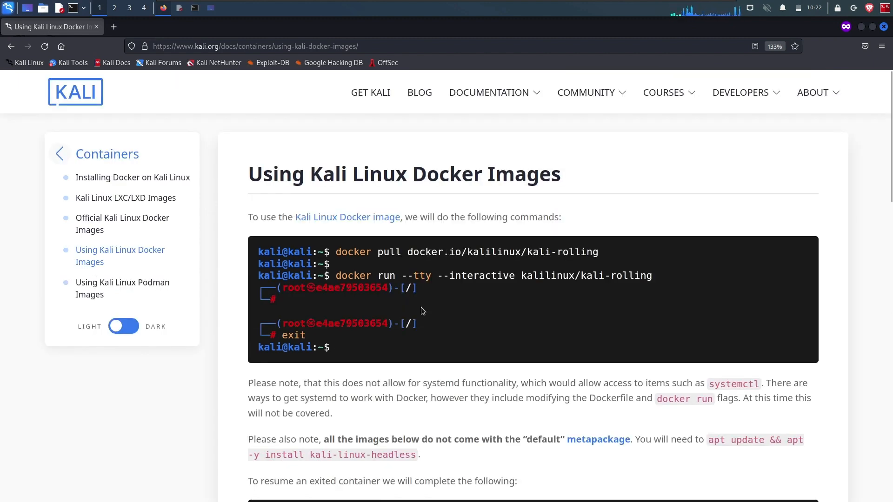
pyautogui.scroll(-3)
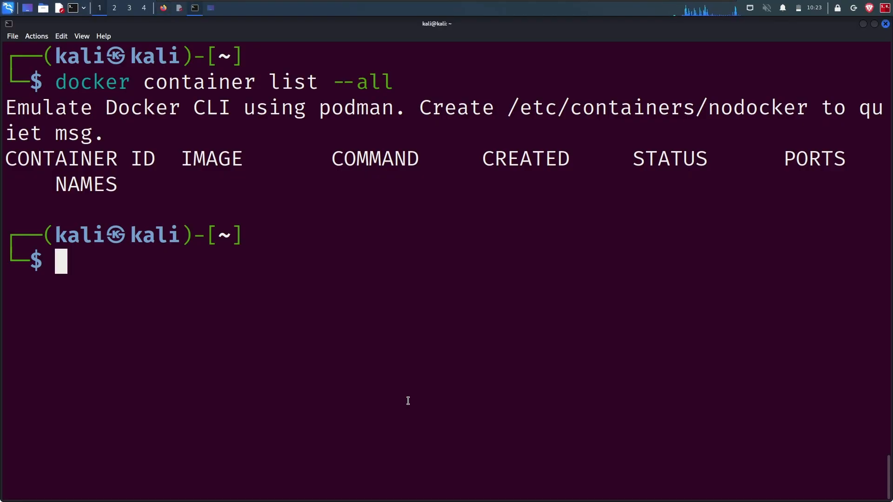
# Step: Start an interactive kalilinux/kali-rolling container with docker run --tty --interactive
pyautogui.write('docker run')
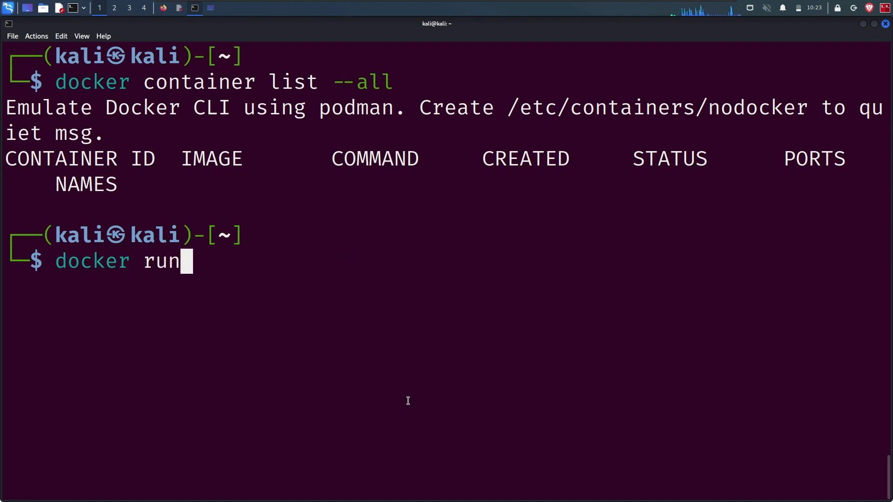
pyautogui.write('--tty')
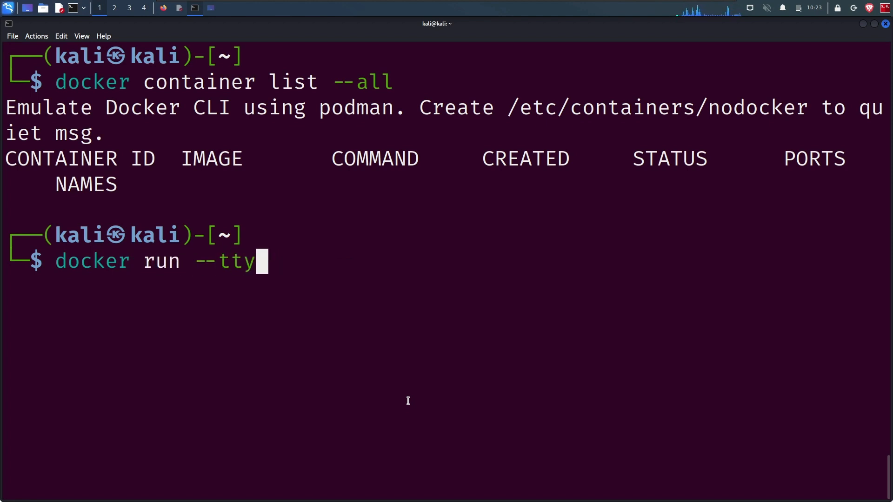
pyautogui.write('--')
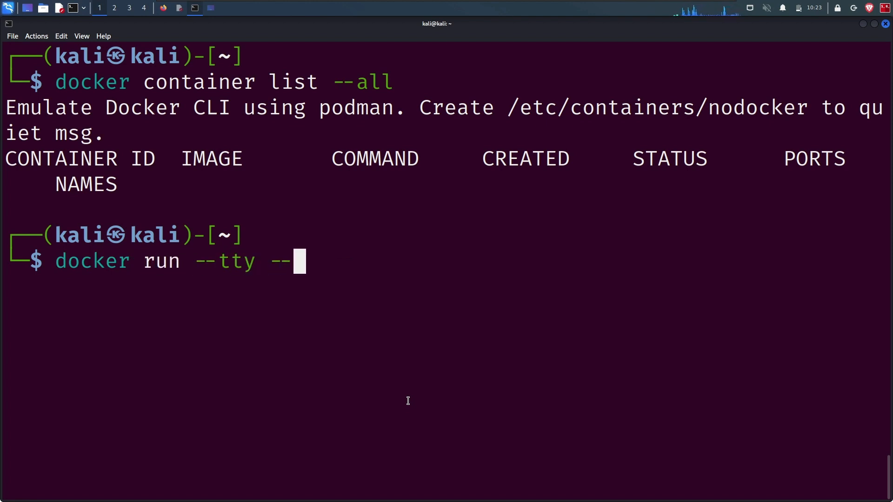
pyautogui.write('intera')
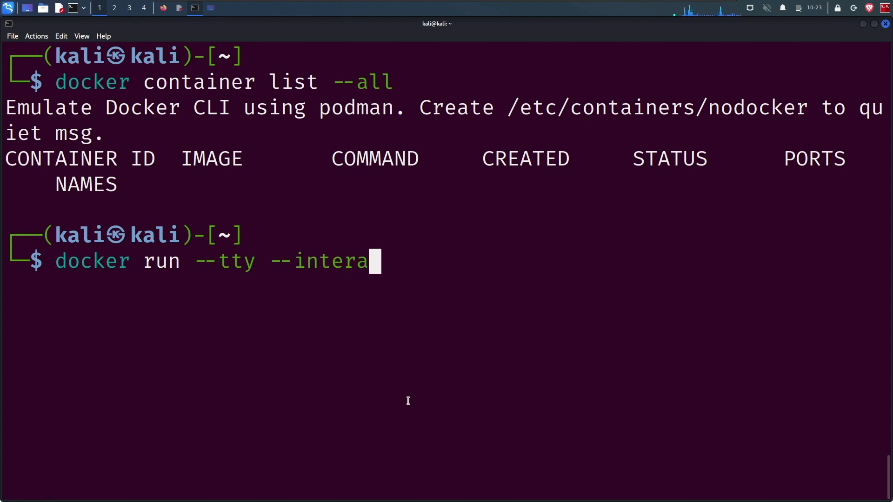
pyautogui.write('ctive')
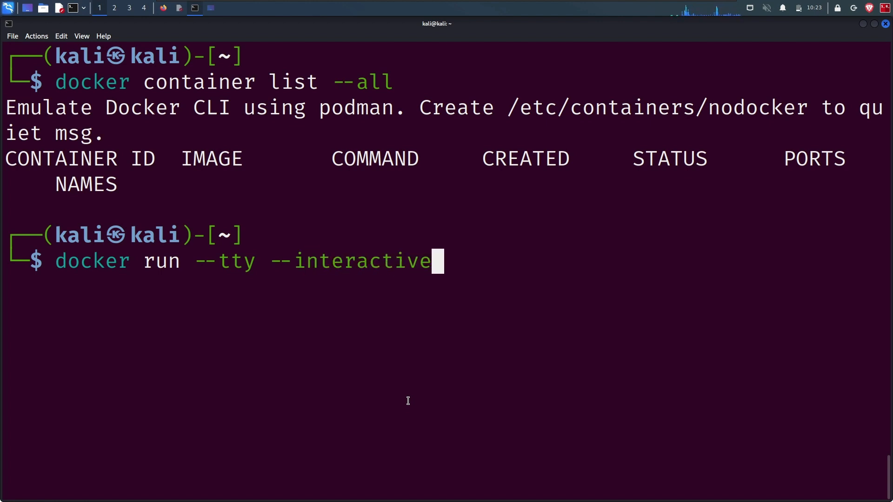
pyautogui.write('kalili')
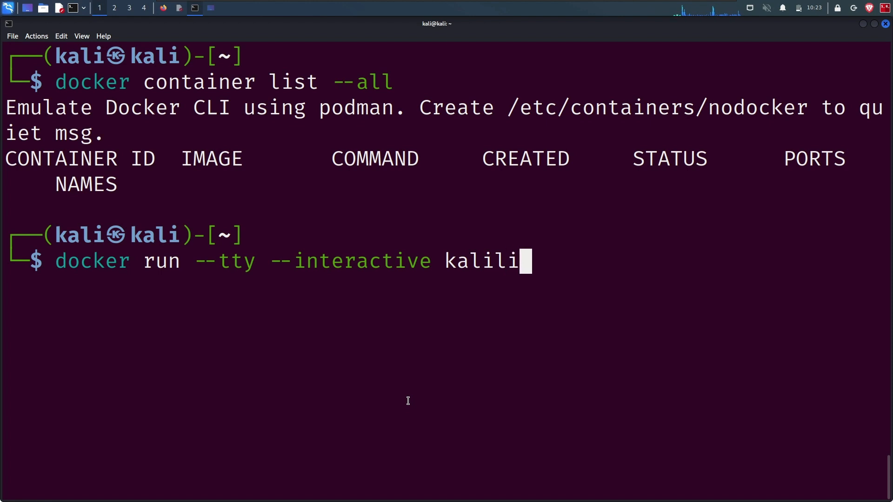
pyautogui.write('nux')
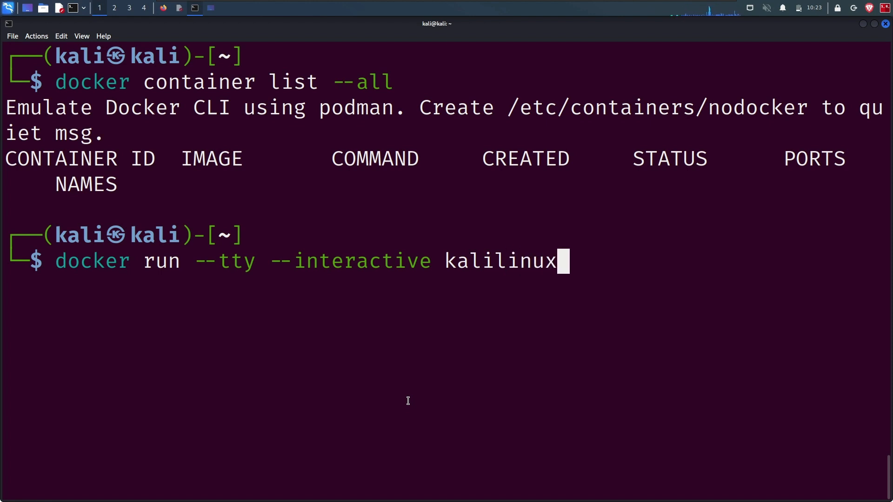
pyautogui.write('/kali-')
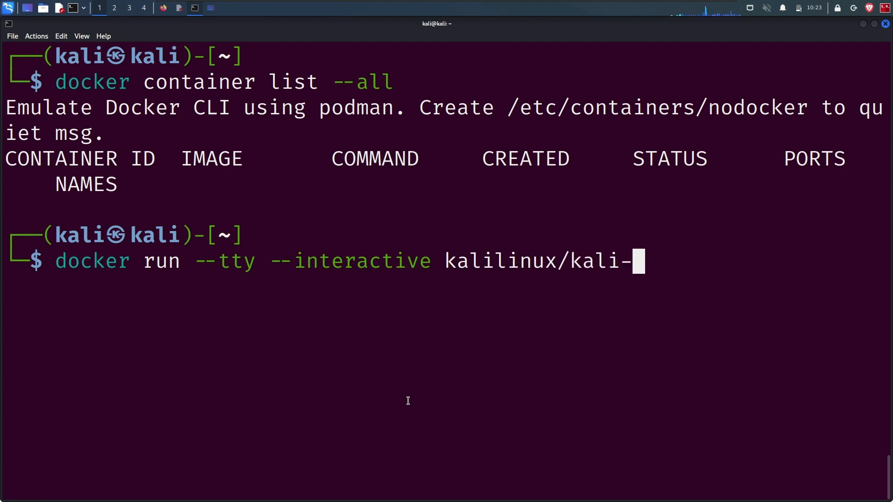
pyautogui.write('rolling')
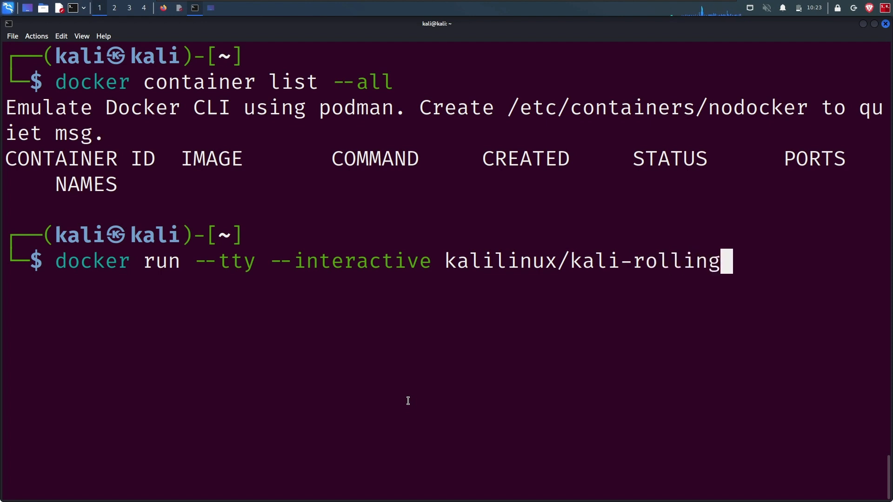
pyautogui.press('Return')
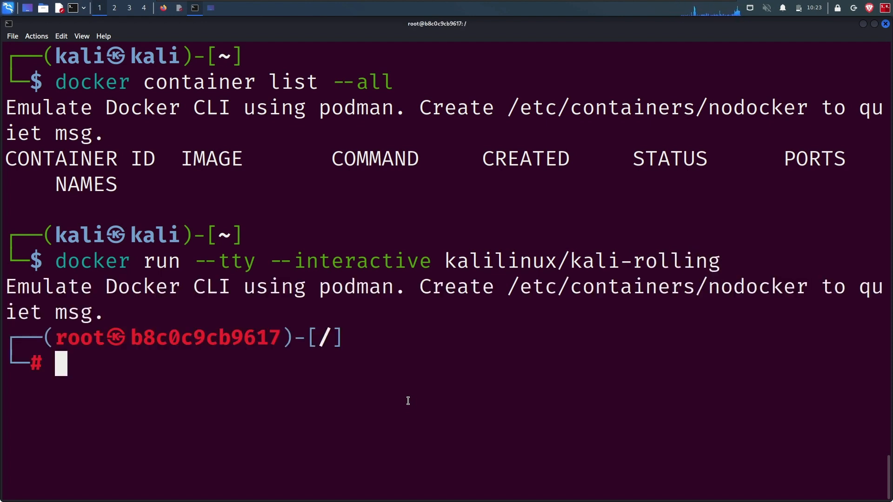
# Step: Inside the container, list the root directory, confirm whoami returns root, and begin exiting
pyautogui.write('ls')
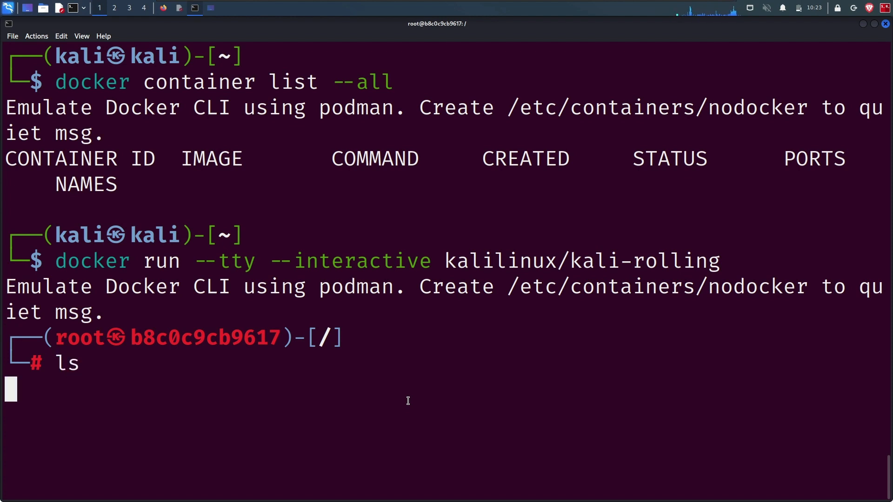
pyautogui.press('Return')
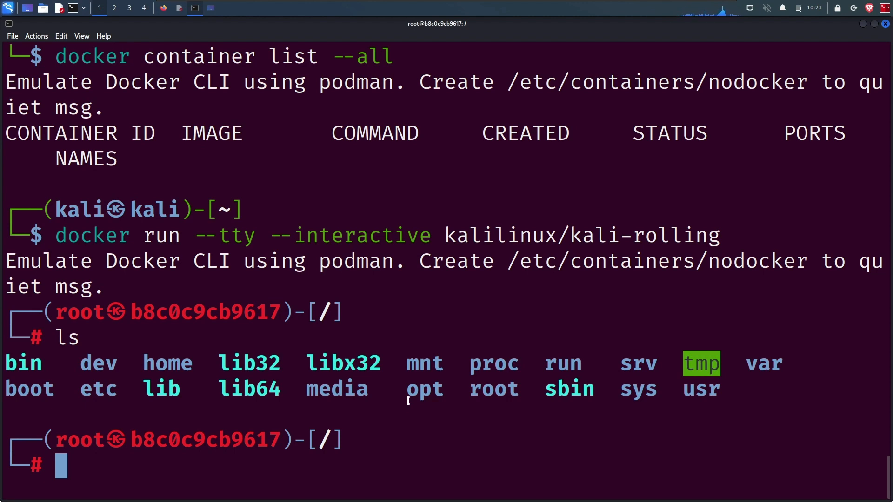
pyautogui.write('whoami')
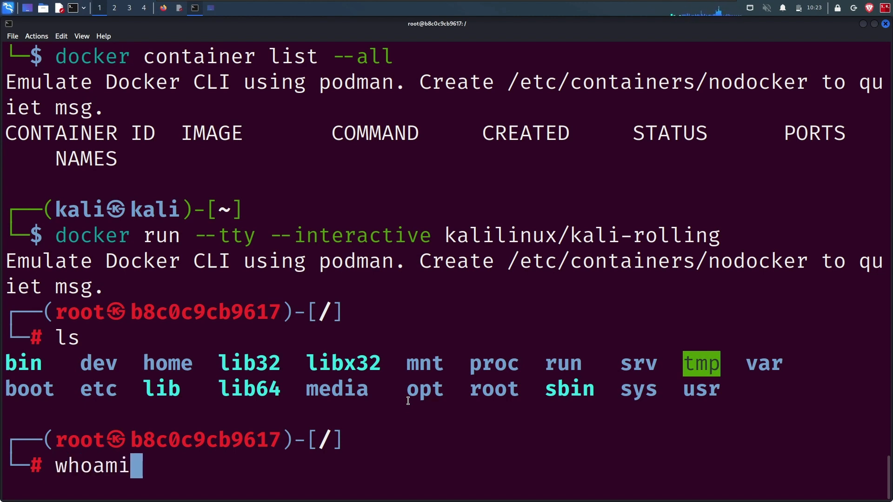
pyautogui.press('Return')
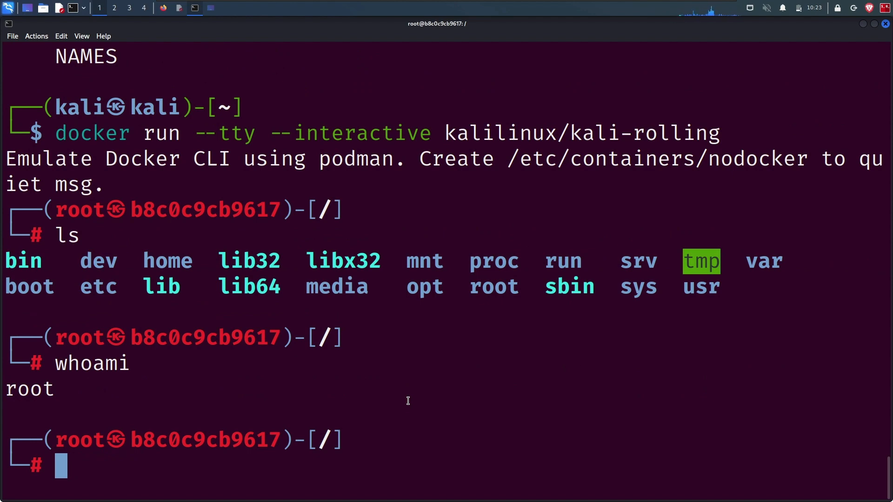
pyautogui.write('exi')
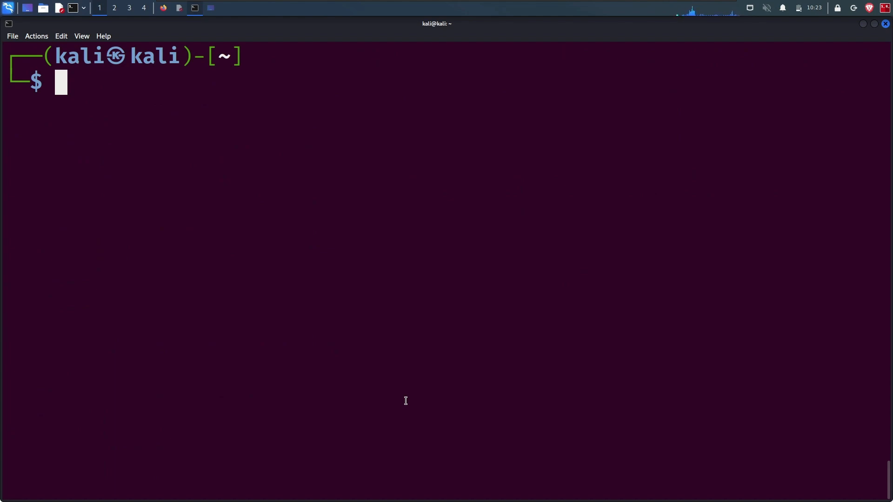
# Step: List all containers including stopped ones and select the container ID b8c0c9cb9617
pyautogui.write('docker run --tty --interactive kalilinux/kali-rolling')
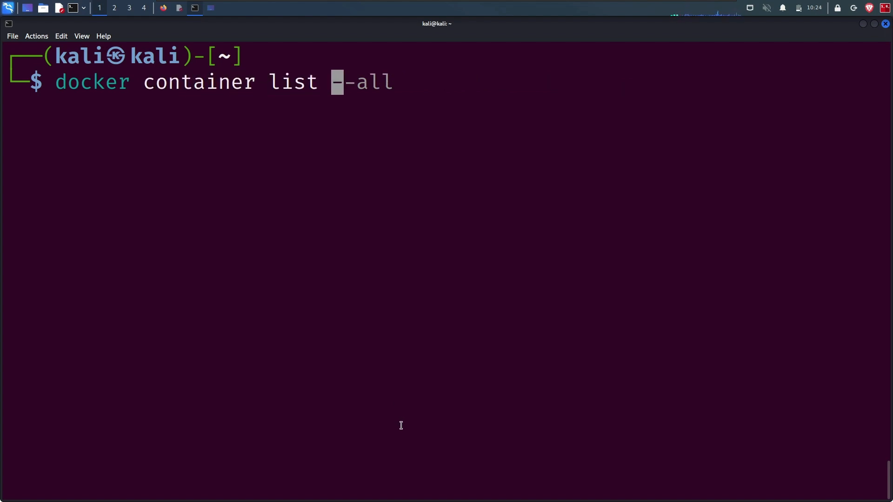
pyautogui.press('Return')
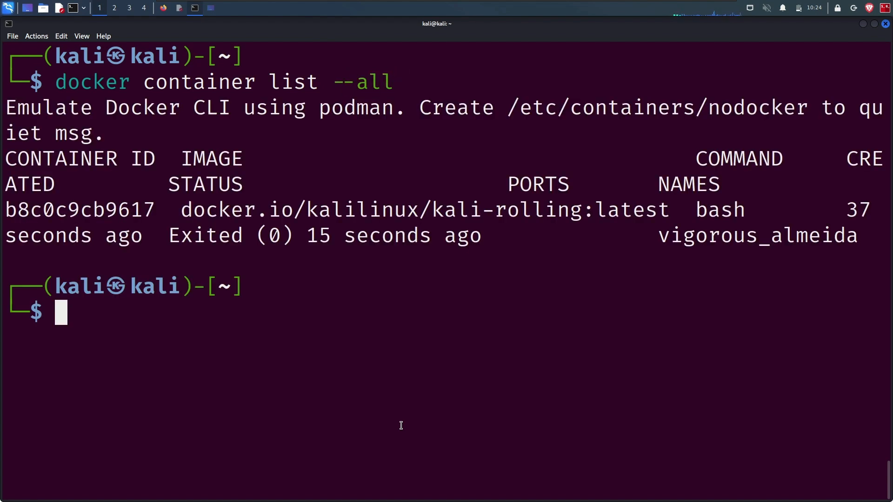
pyautogui.moveTo(54, 222)
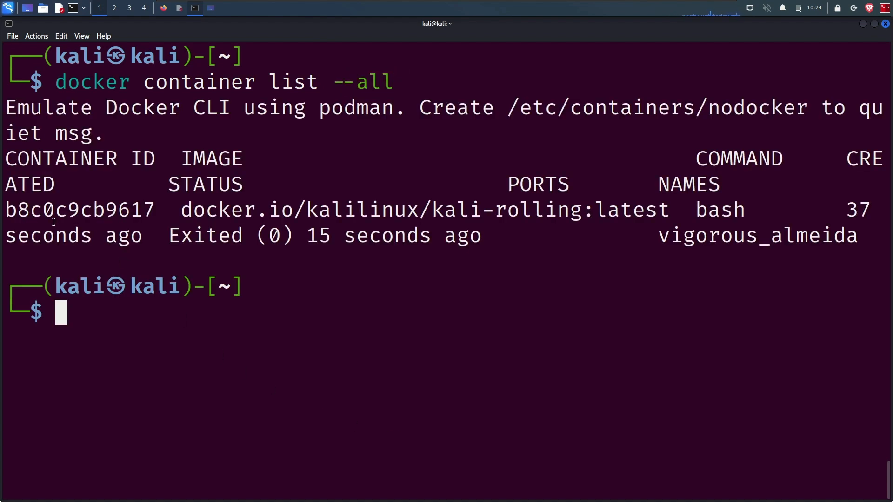
pyautogui.doubleClick(79, 210)
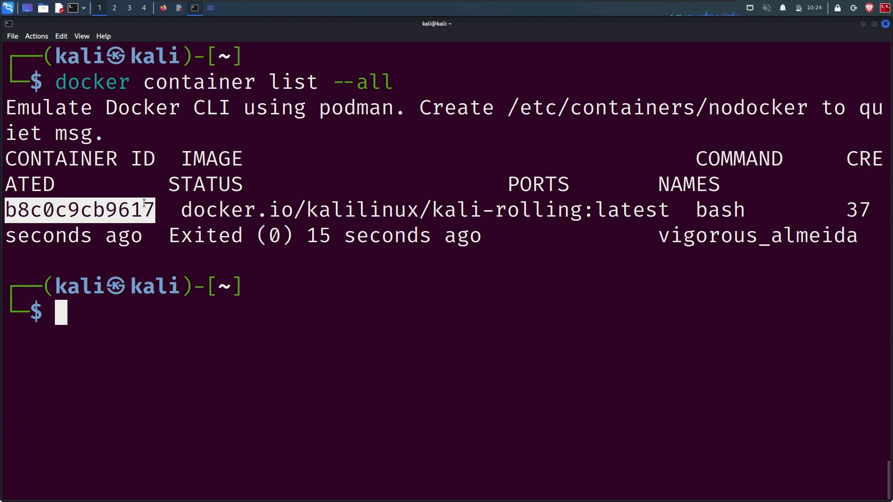
pyautogui.moveTo(237, 209)
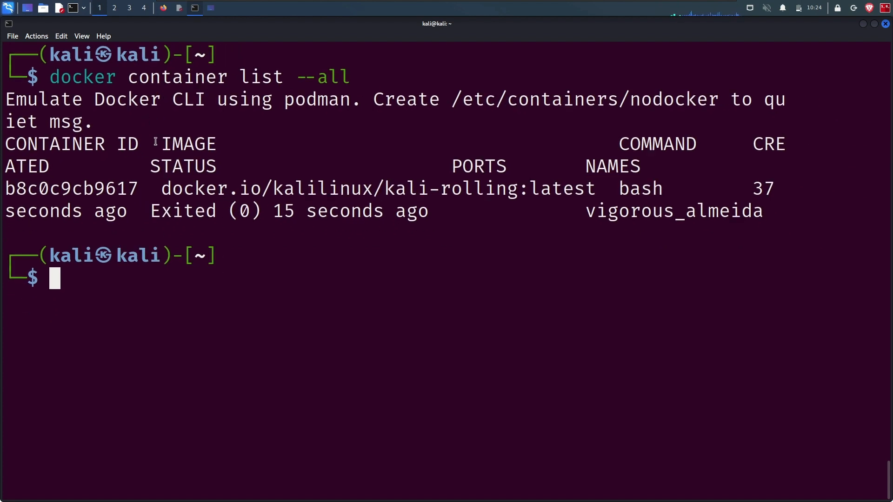
pyautogui.moveTo(595, 215)
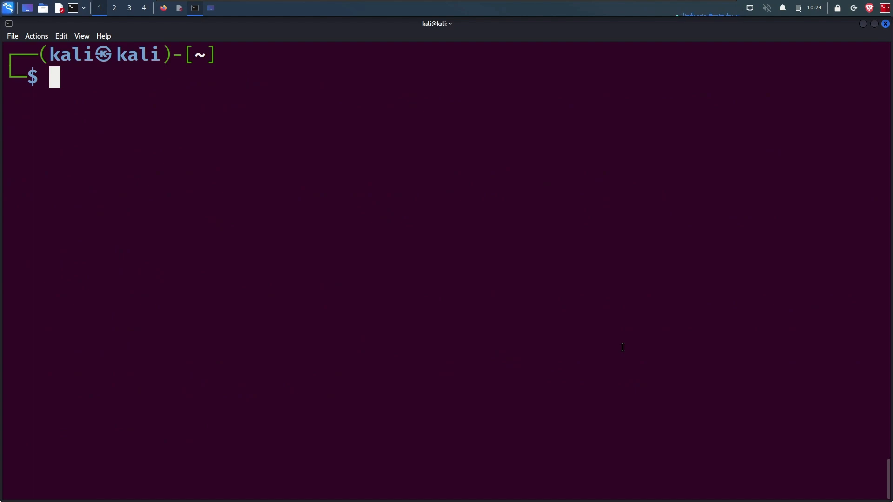
# Step: List all containers again and select the exited container name vigorous_almeida
pyautogui.write('docker container list --all')
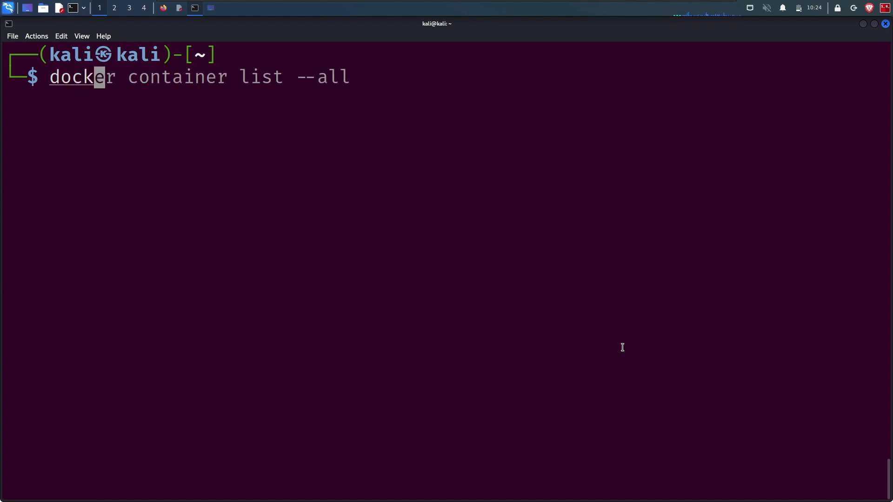
pyautogui.press('Return')
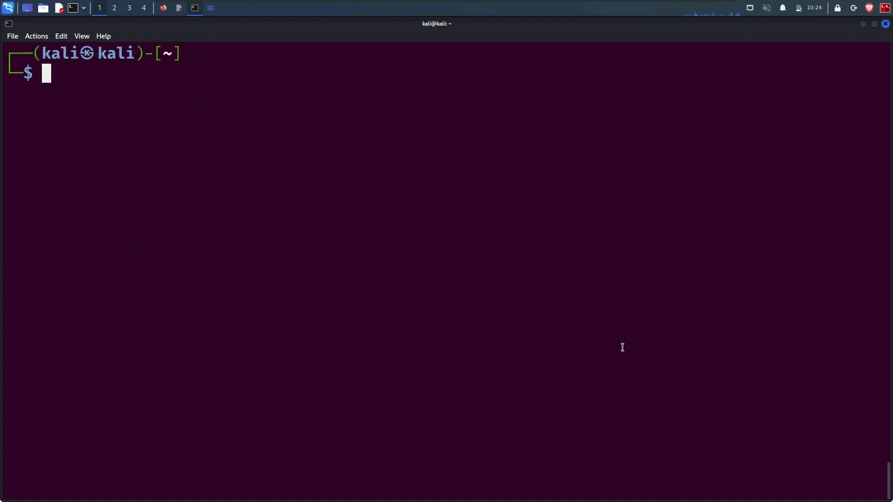
pyautogui.press('Return')
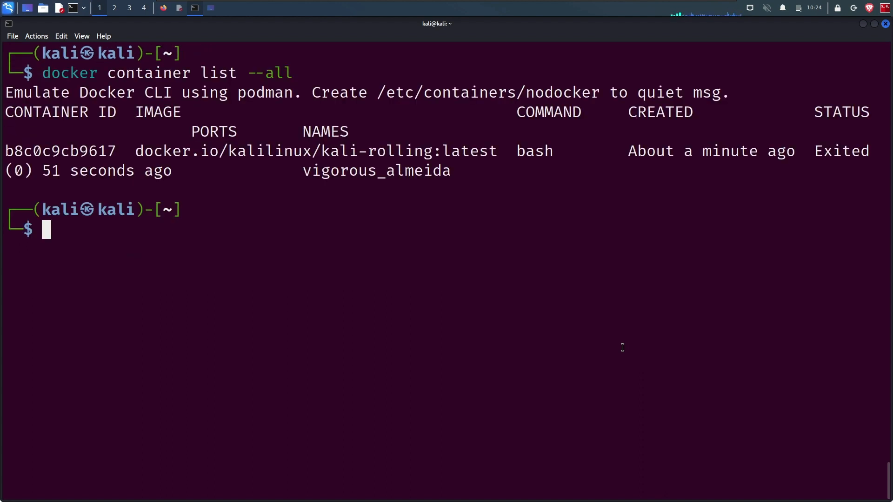
pyautogui.moveTo(282, 168)
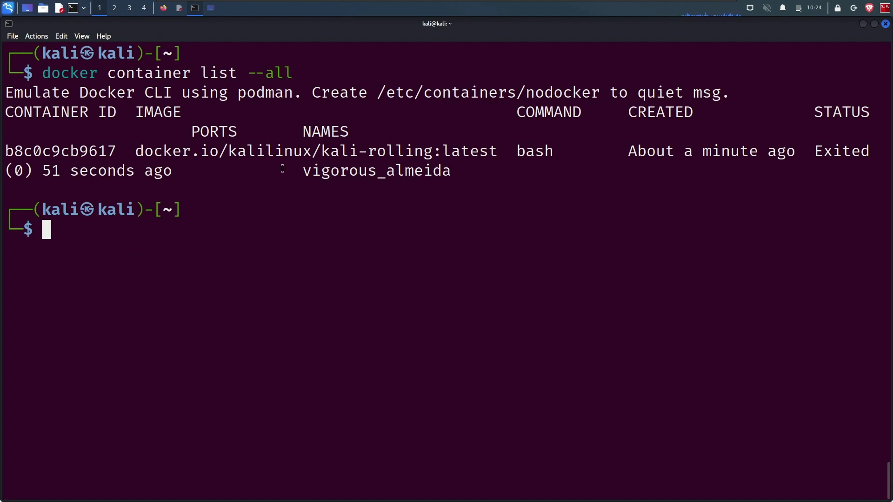
pyautogui.doubleClick(375, 170)
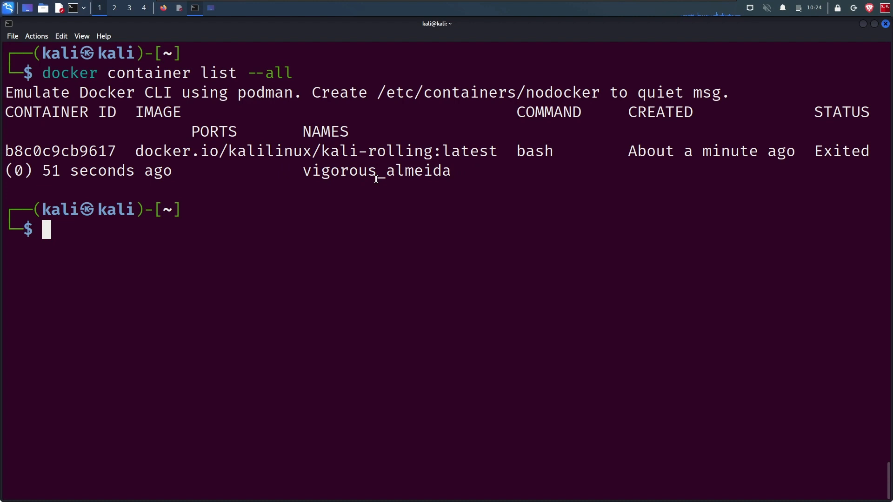
pyautogui.write('docker run --tty --interactive kalilinux/kali-rolling')
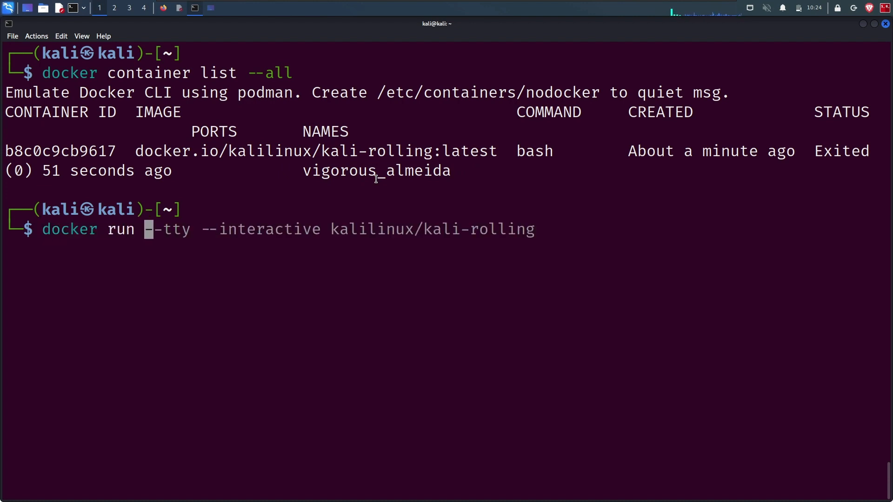
# Step: Scroll the Kali docs in Firefox to the docker start / docker attach resume example
pyautogui.click(162, 7)
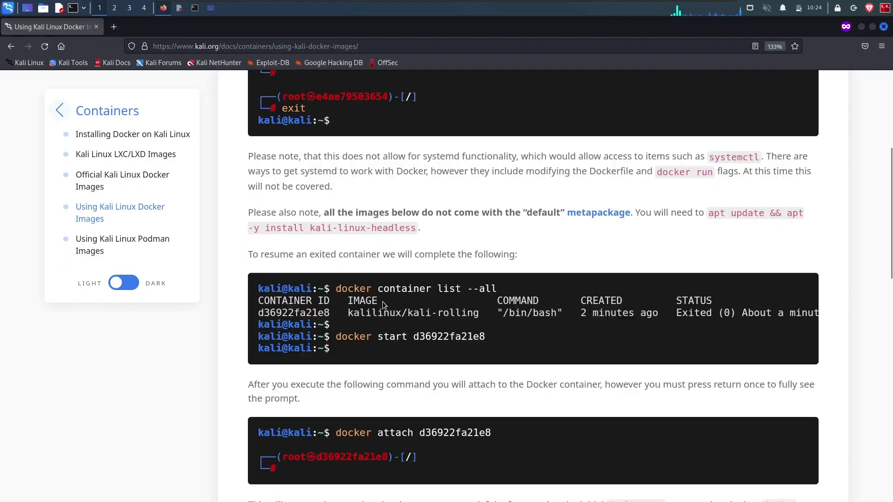
pyautogui.scroll(-3)
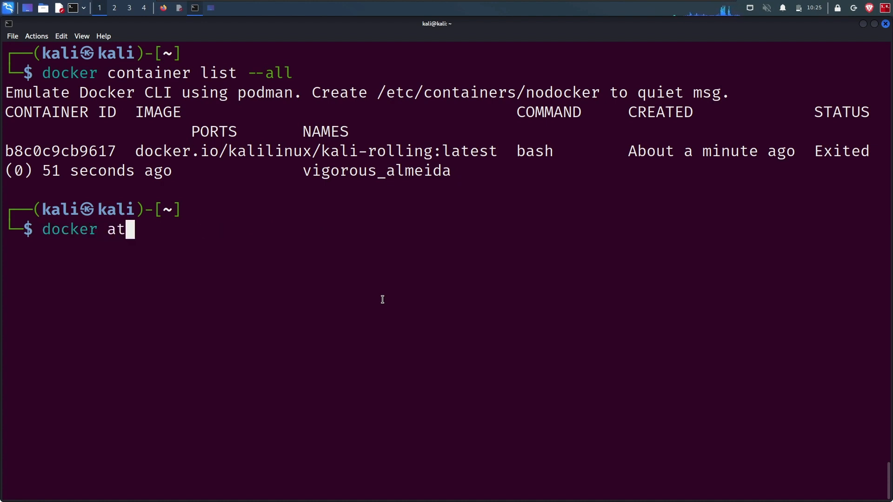
# Step: Run docker attach vigorous_almeida, which fails since only running containers can be attached
pyautogui.write('tach')
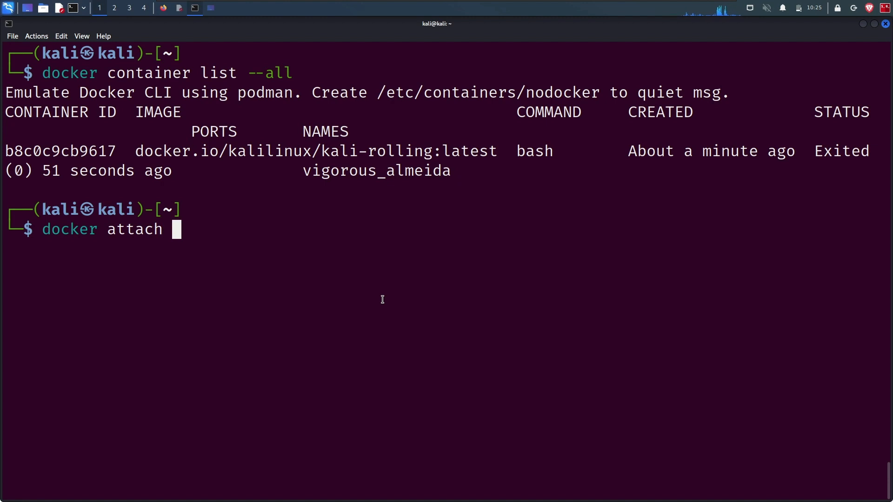
pyautogui.write('vif')
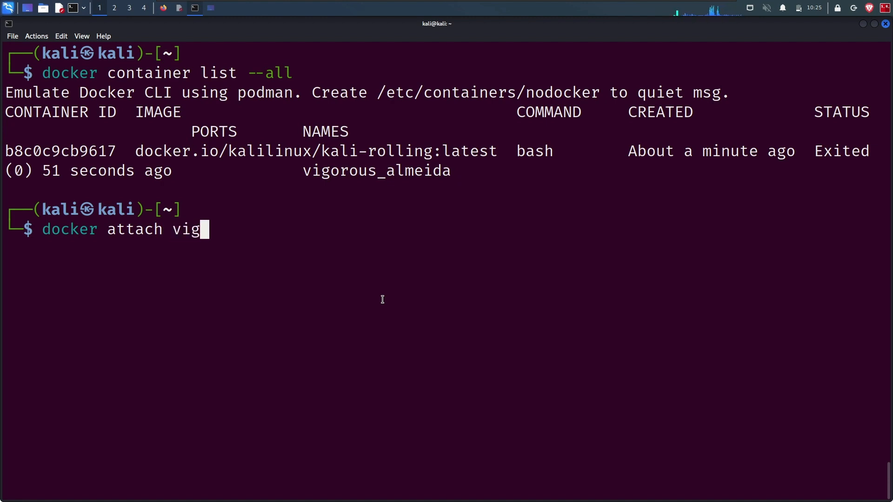
pyautogui.write('orous')
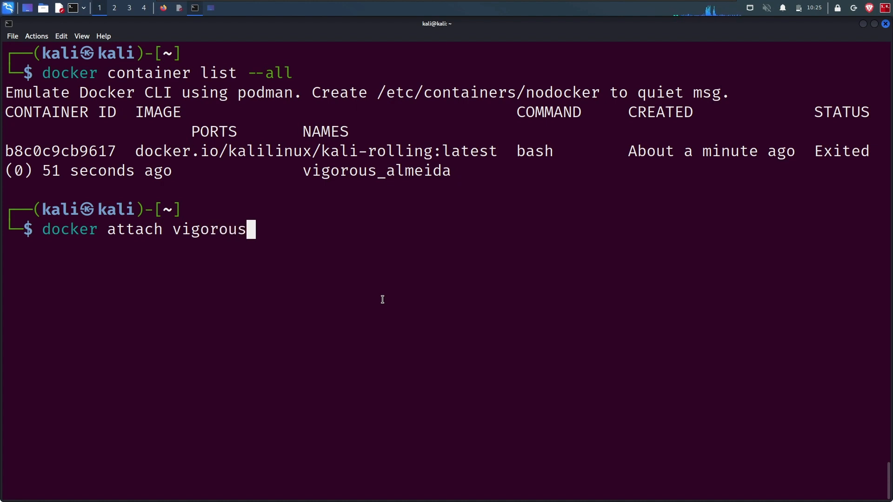
pyautogui.write('_alme')
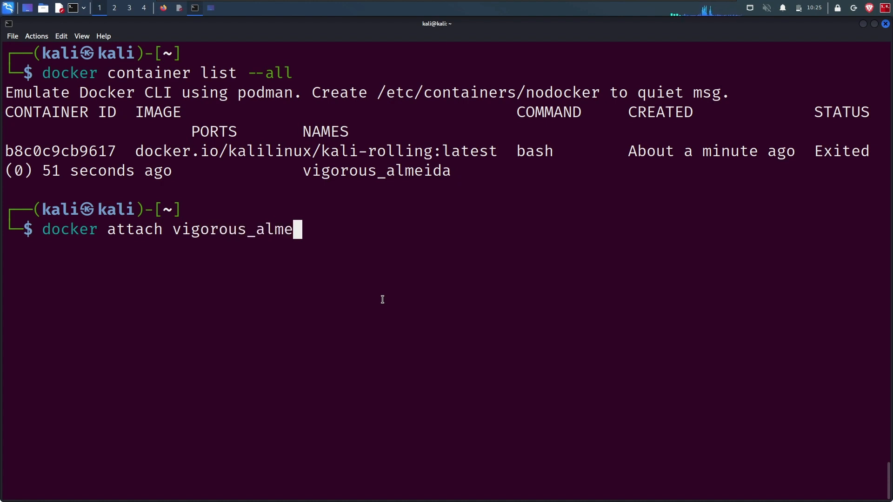
pyautogui.press('Return')
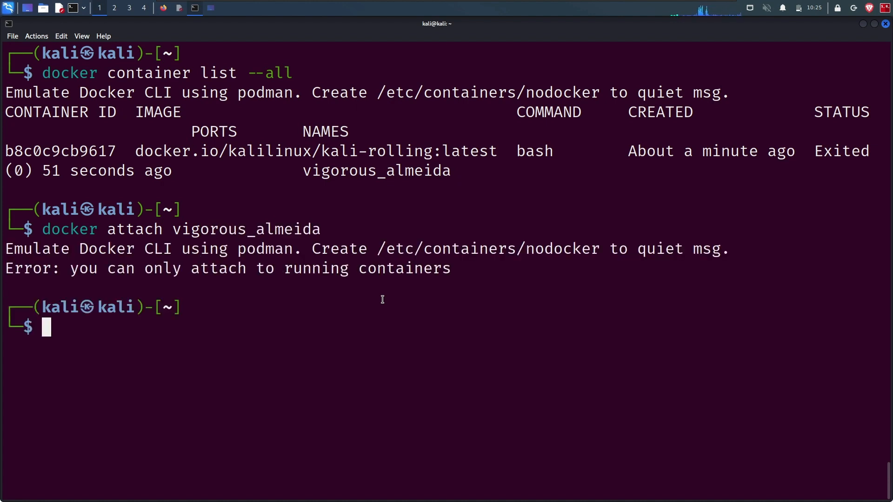
# Step: Erase a stray character, recall the attach command, and clear the terminal screen
pyautogui.write('o')
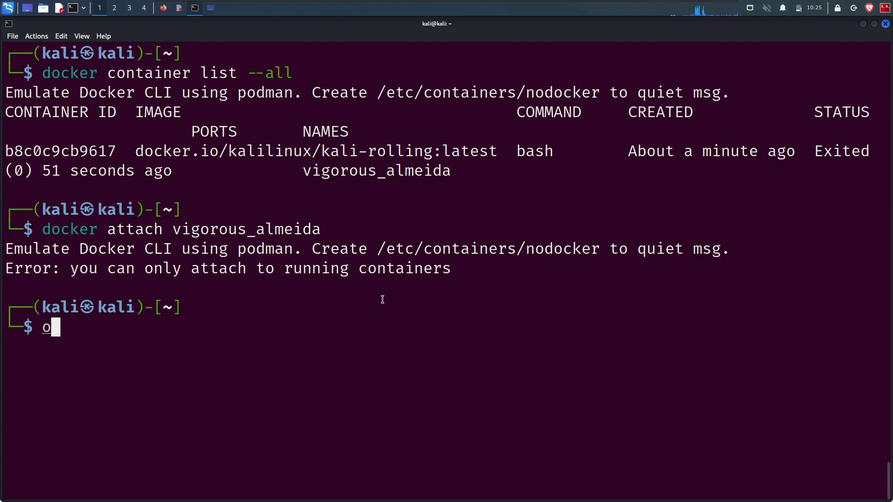
pyautogui.press('BackSpace')
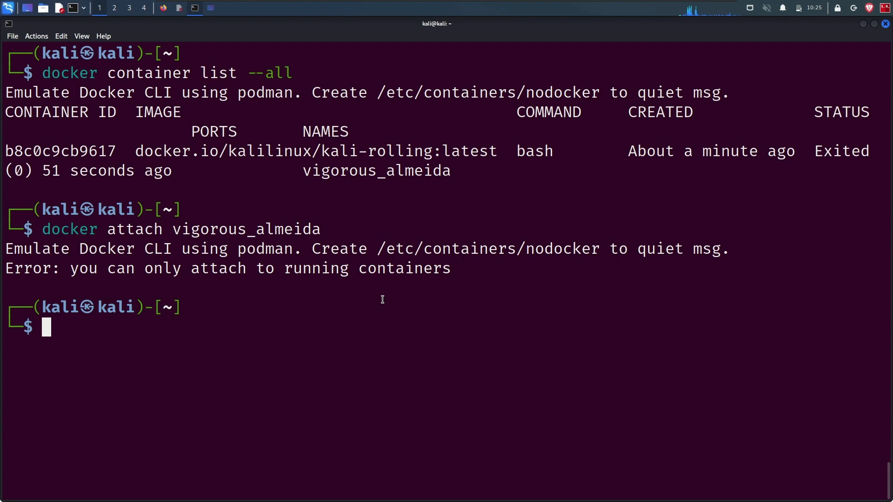
pyautogui.press('Up')
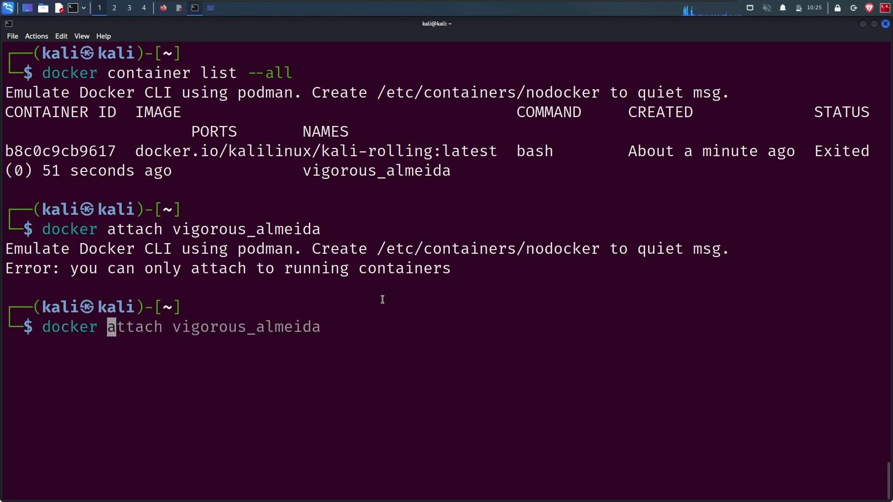
pyautogui.press('Return')
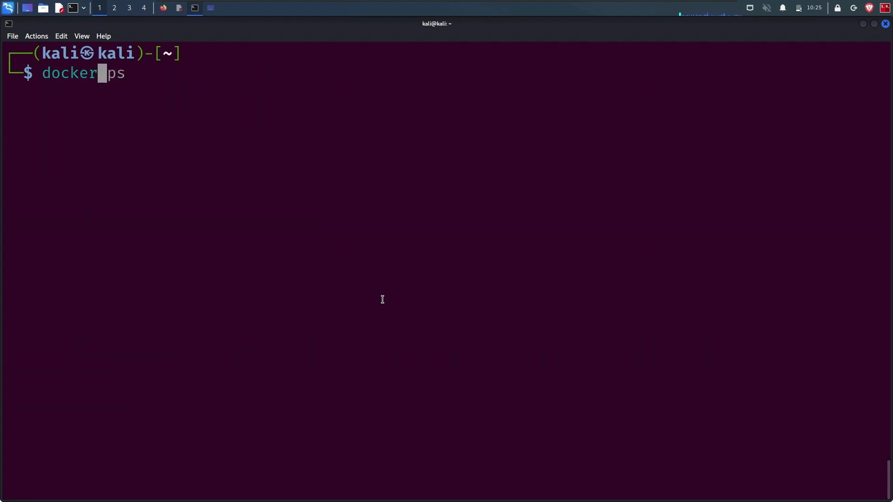
# Step: Run docker container list --all, showing vigorous_almeida still exited
pyautogui.write('attach vigorous_almeida')
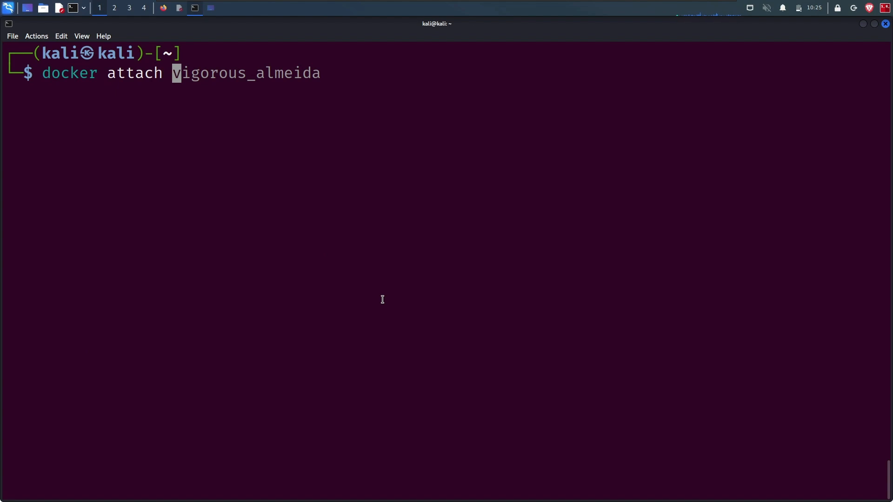
pyautogui.press('Left')
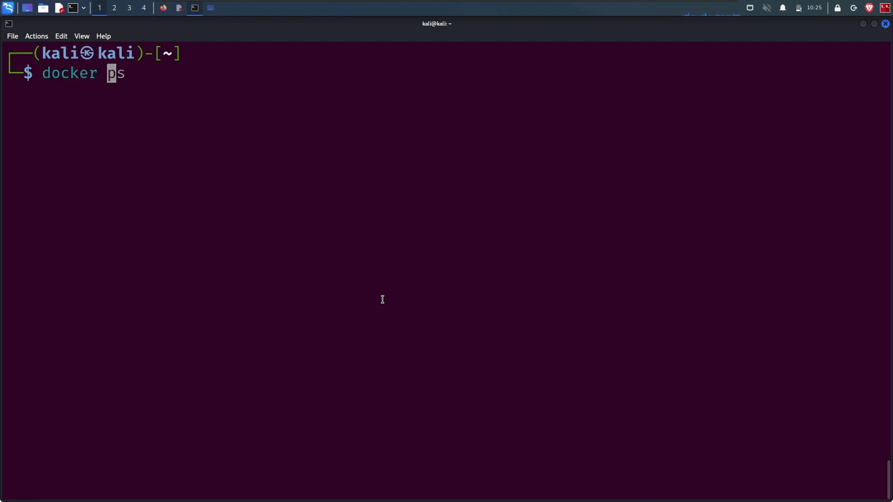
pyautogui.write('container list --all')
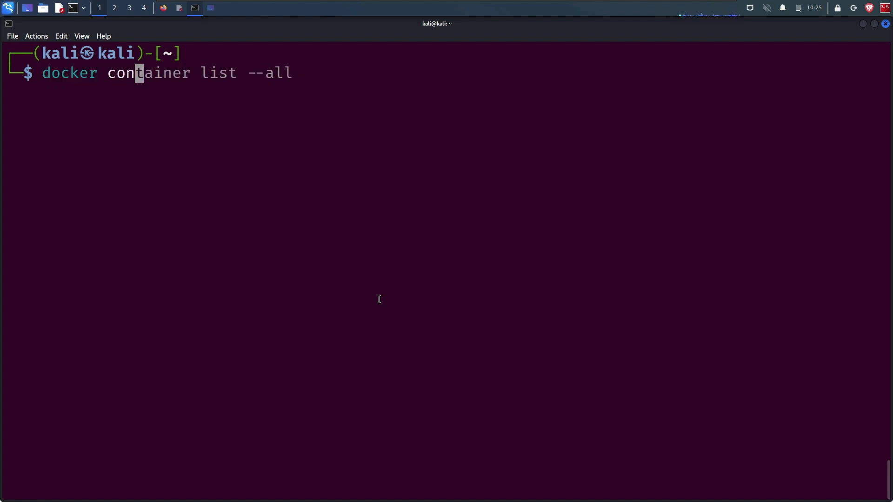
pyautogui.press('Return')
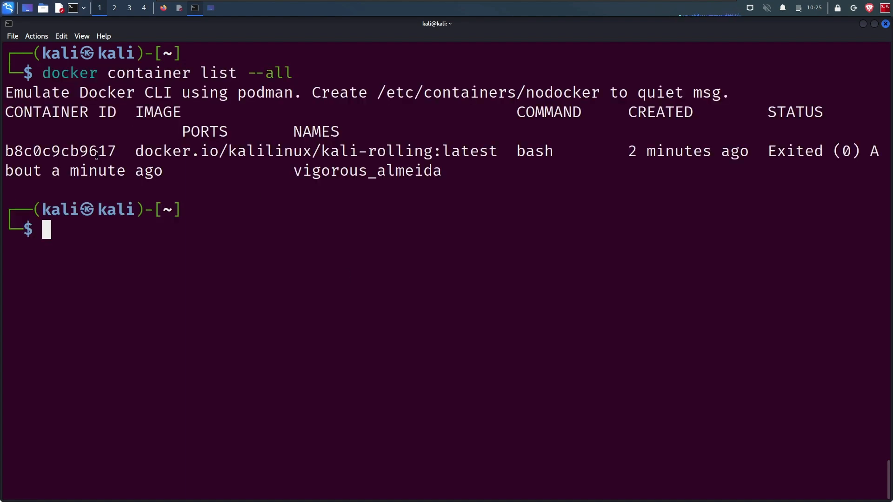
pyautogui.moveTo(889, 253); pyautogui.dragTo(892, 253)
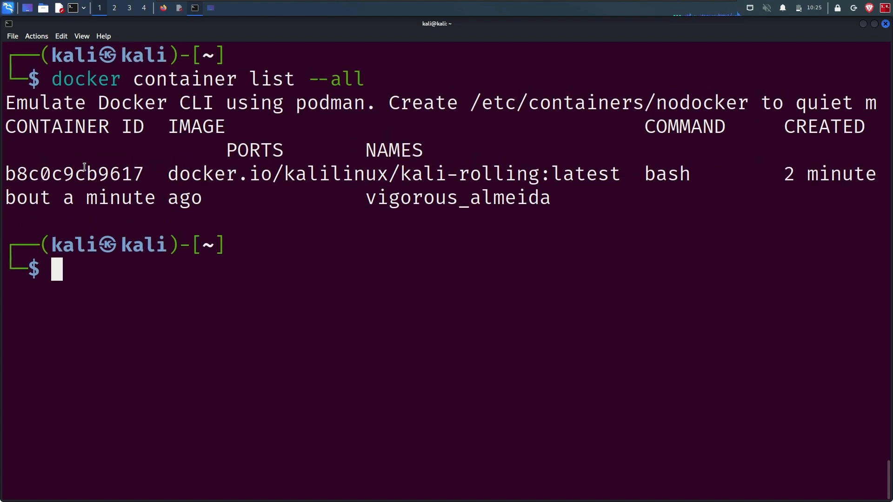
pyautogui.doubleClick(73, 174)
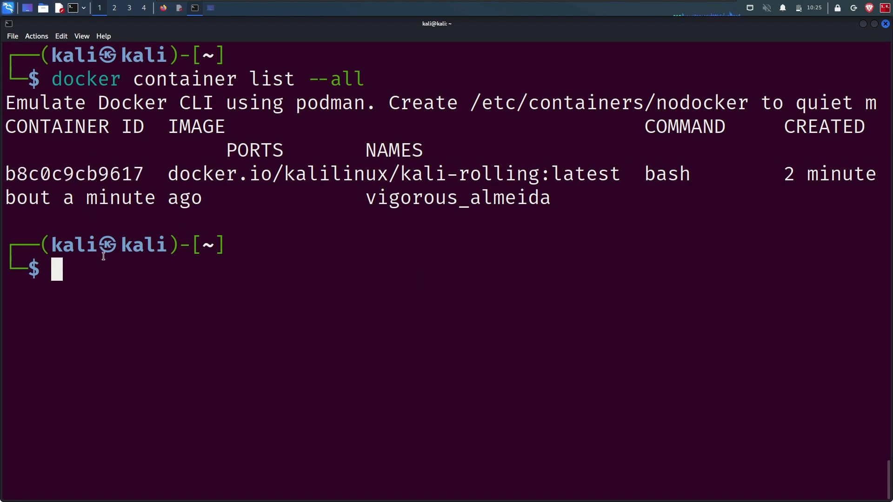
# Step: Clear a mistyped line with Ctrl+U and run docker attach vigorous_almeida again
pyautogui.write('docjke')
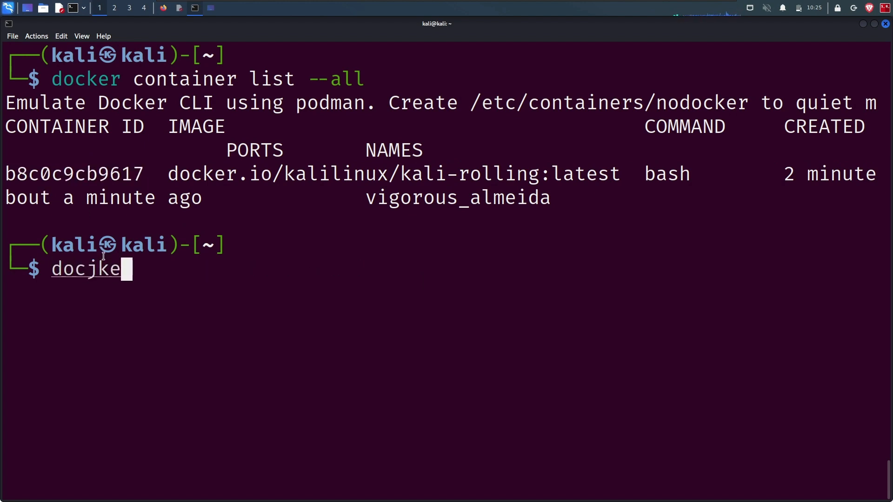
pyautogui.press('ctrl+u')
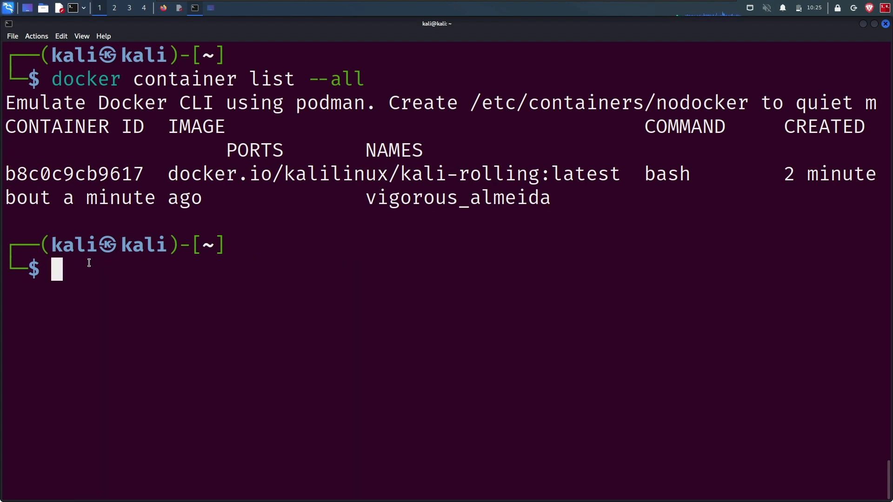
pyautogui.write('docker attach vigorous_almeida')
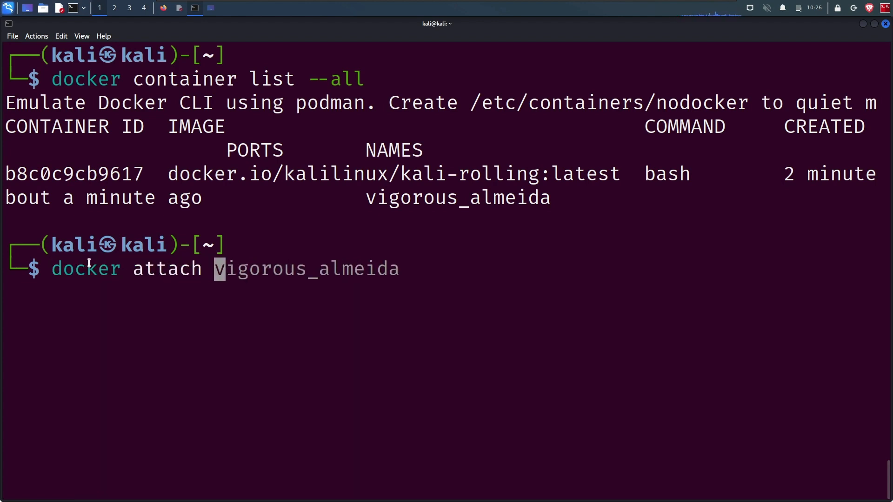
pyautogui.press('Return')
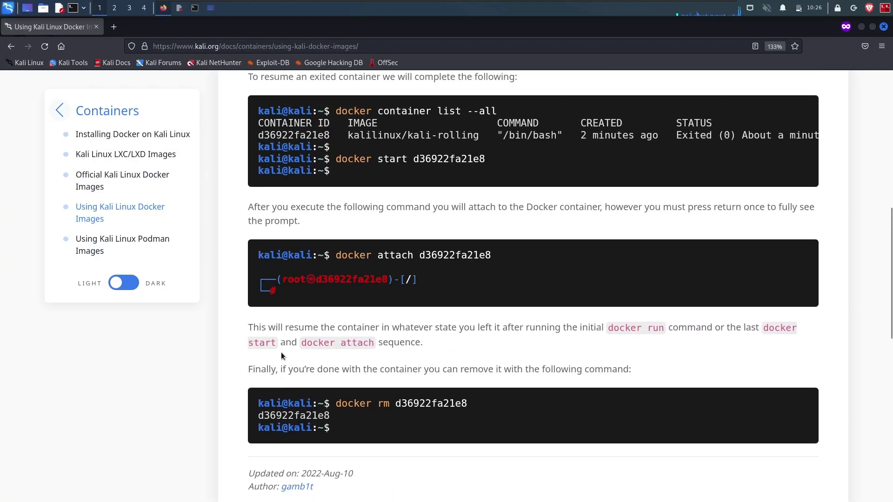
pyautogui.scroll(3)
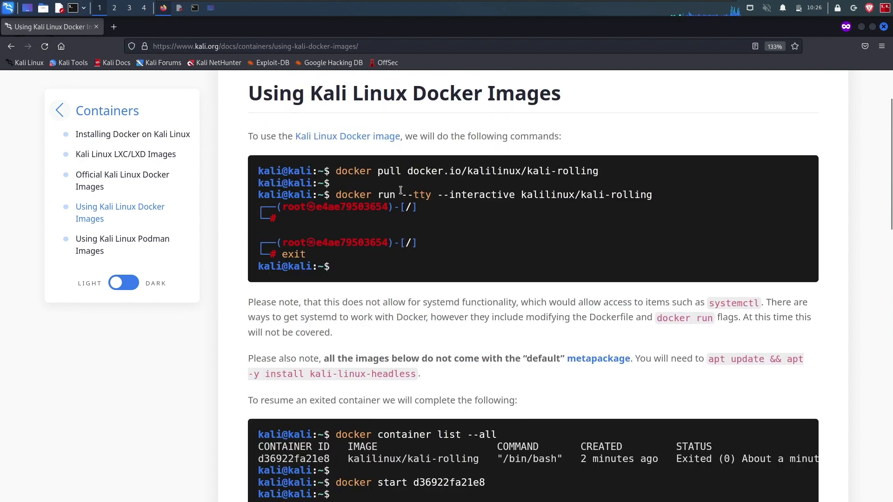
pyautogui.moveTo(409, 315)
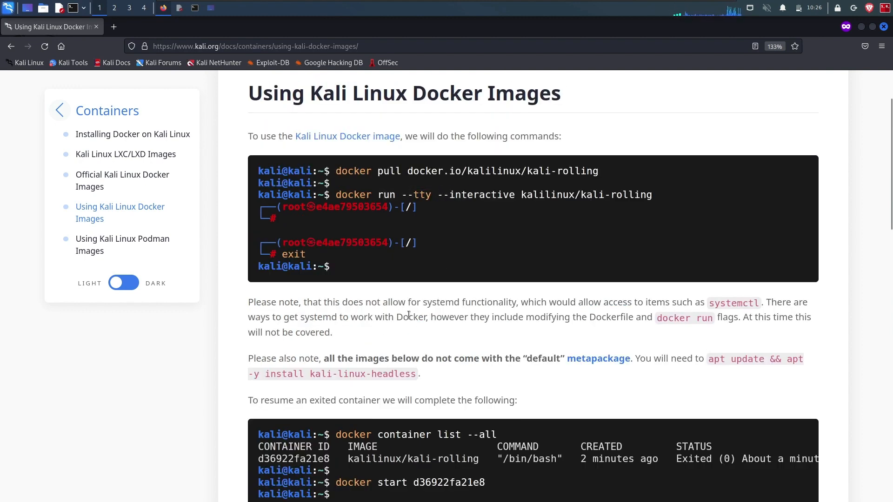
pyautogui.scroll(-3)
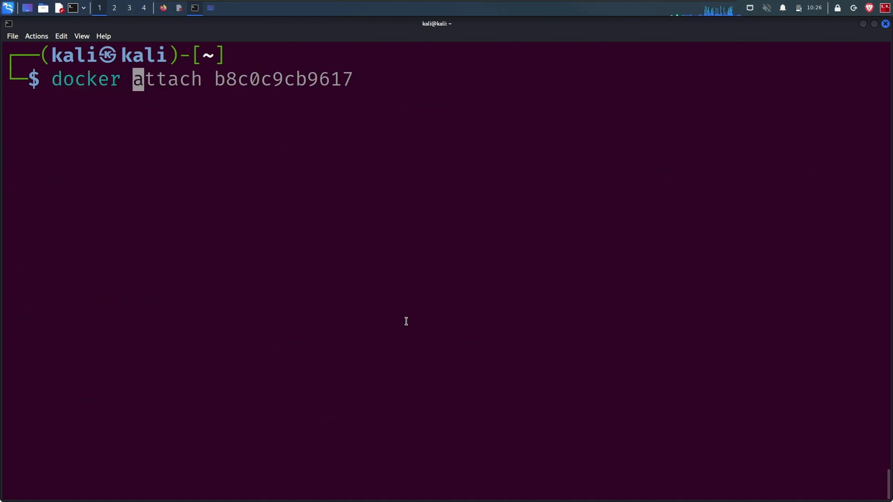
# Step: Restart container b8c0c9cb9617 with docker start, then attach to it for a root shell
pyautogui.write('star')
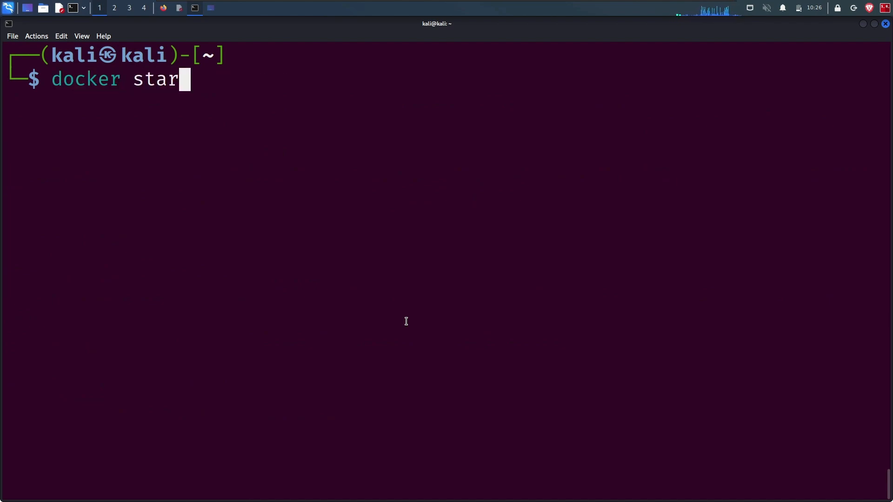
pyautogui.write('t')
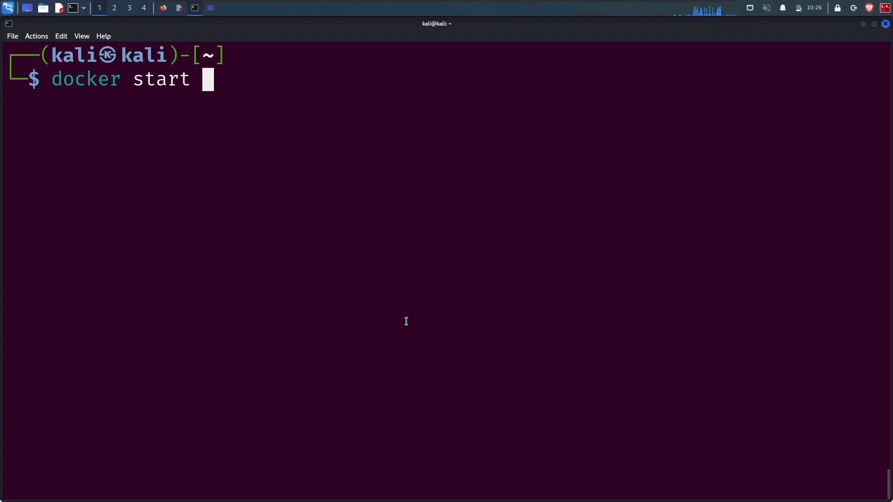
pyautogui.write('b8c0c9cb9617')
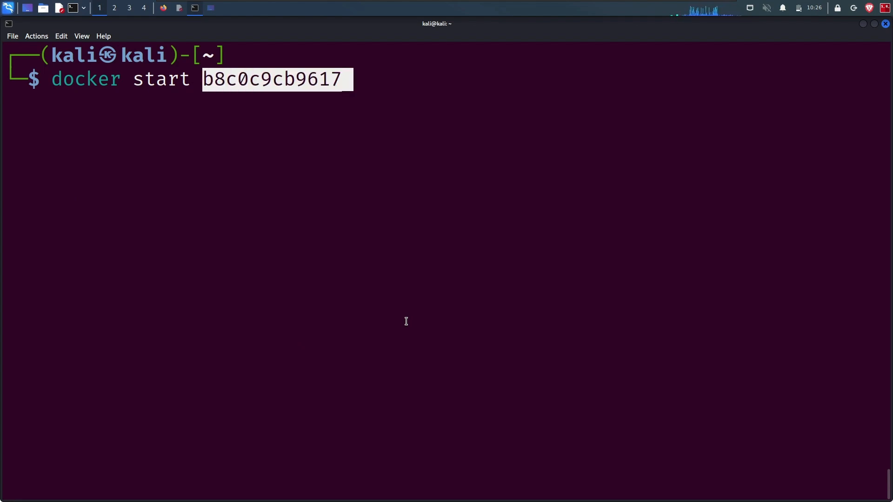
pyautogui.press('Return')
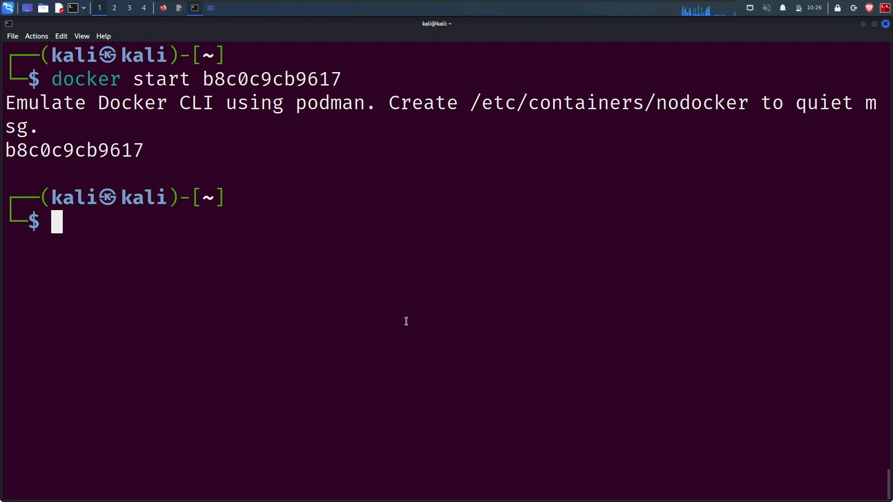
pyautogui.press('Up')
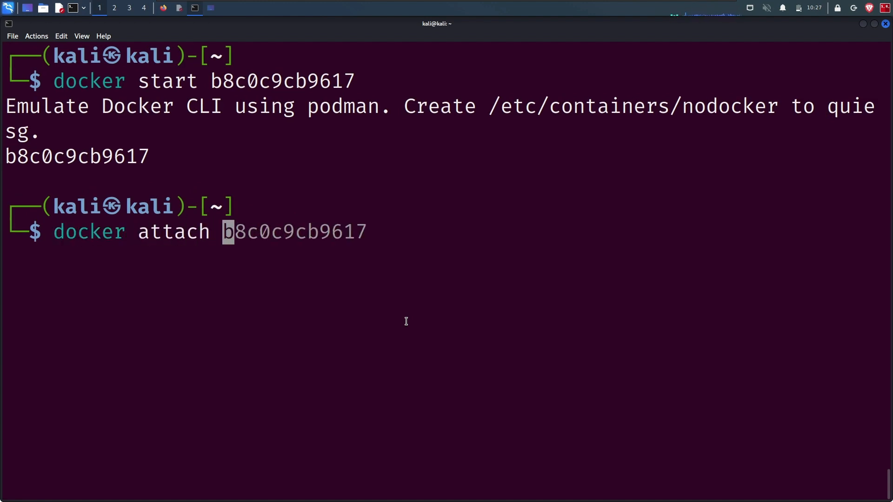
pyautogui.press('Return')
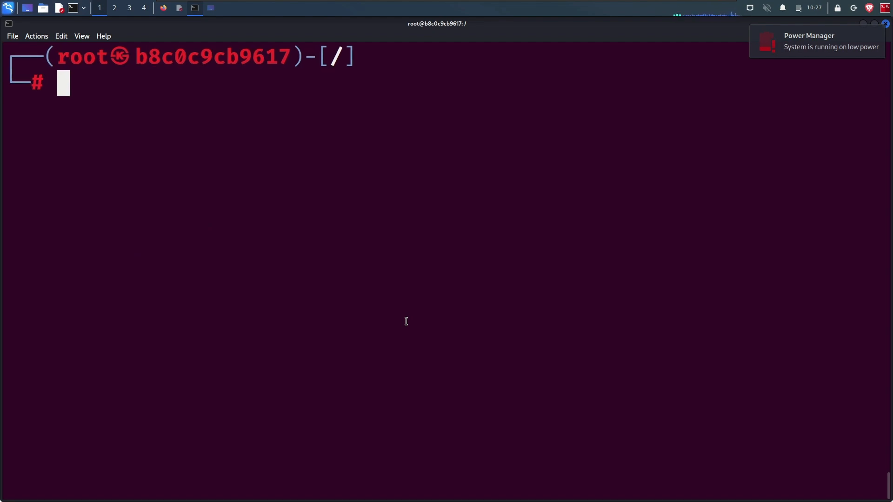
# Step: Confirm whoami returns root inside the restarted container, then leave it
pyautogui.write('whoami')
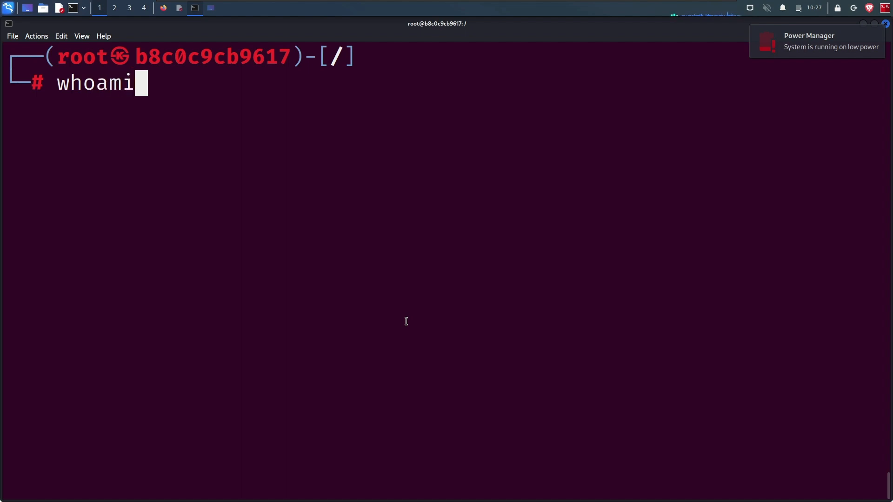
pyautogui.press('Return')
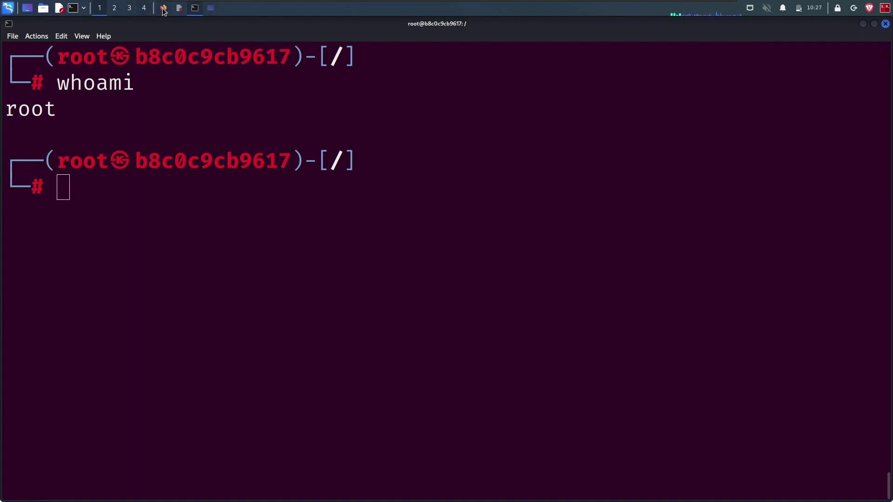
pyautogui.click(162, 8)
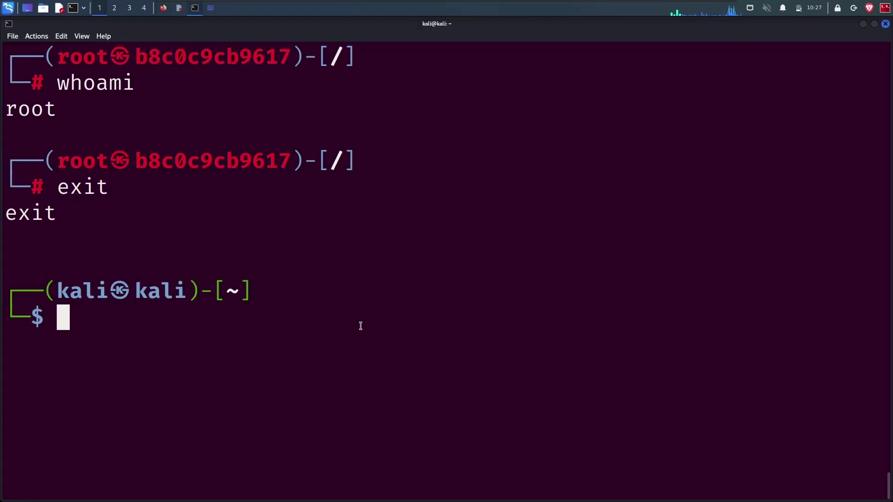
# Step: Run docker container list --all, showing vigorous_almeida exited seconds ago, and recall the command
pyautogui.write('docker attach b8c0c9cb9617')
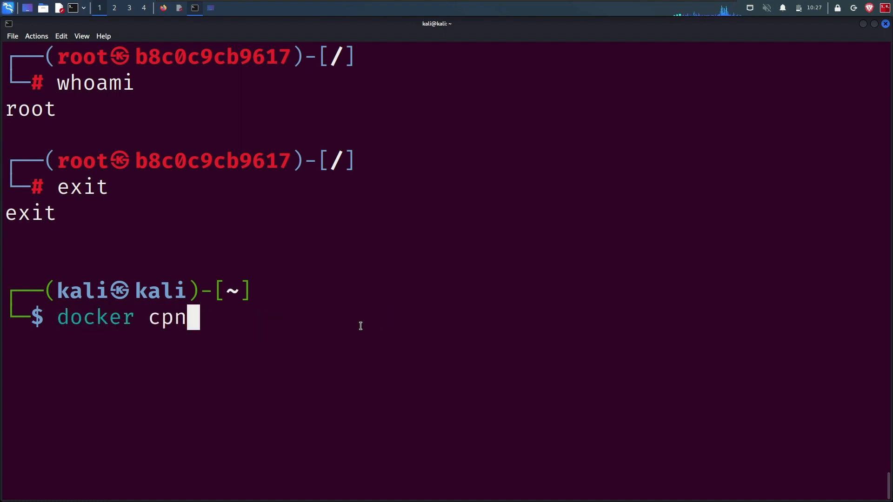
pyautogui.write('container list --all')
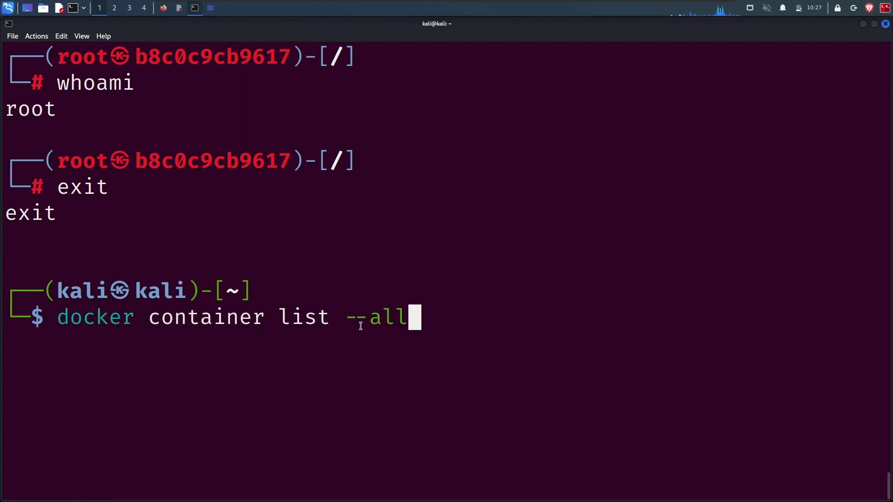
pyautogui.press('Return')
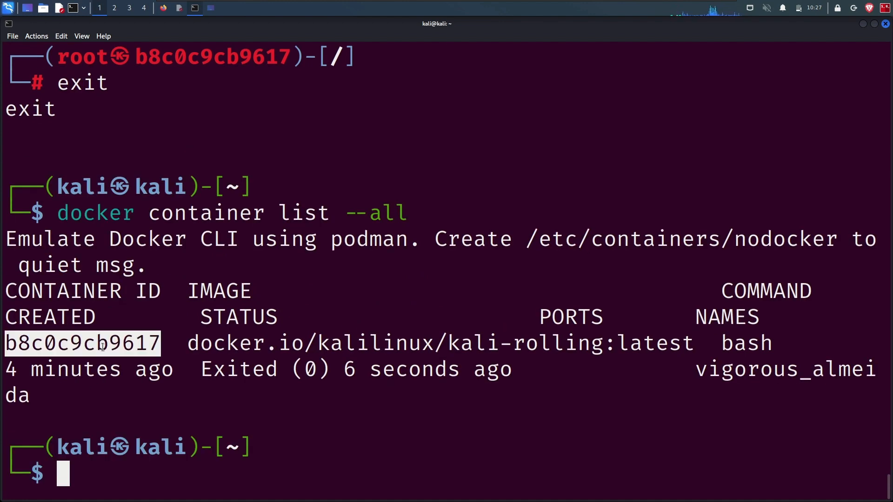
pyautogui.press('Up')
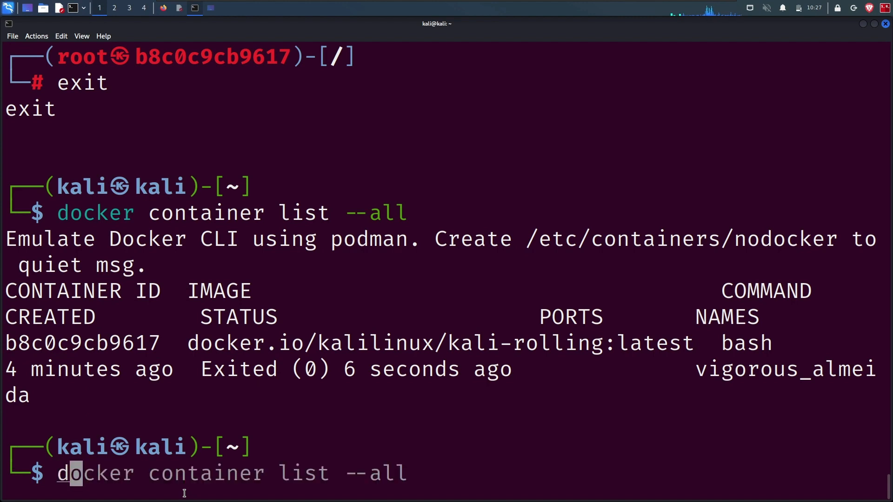